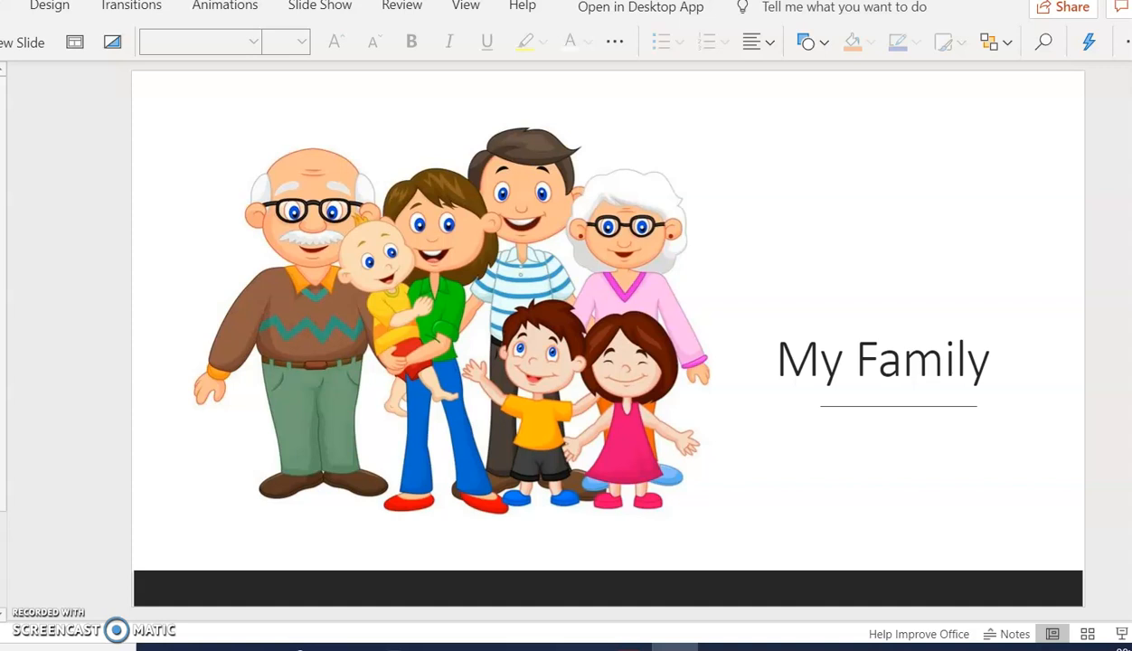
{"action": "mouse_move", "coordinate": [28, 36]}
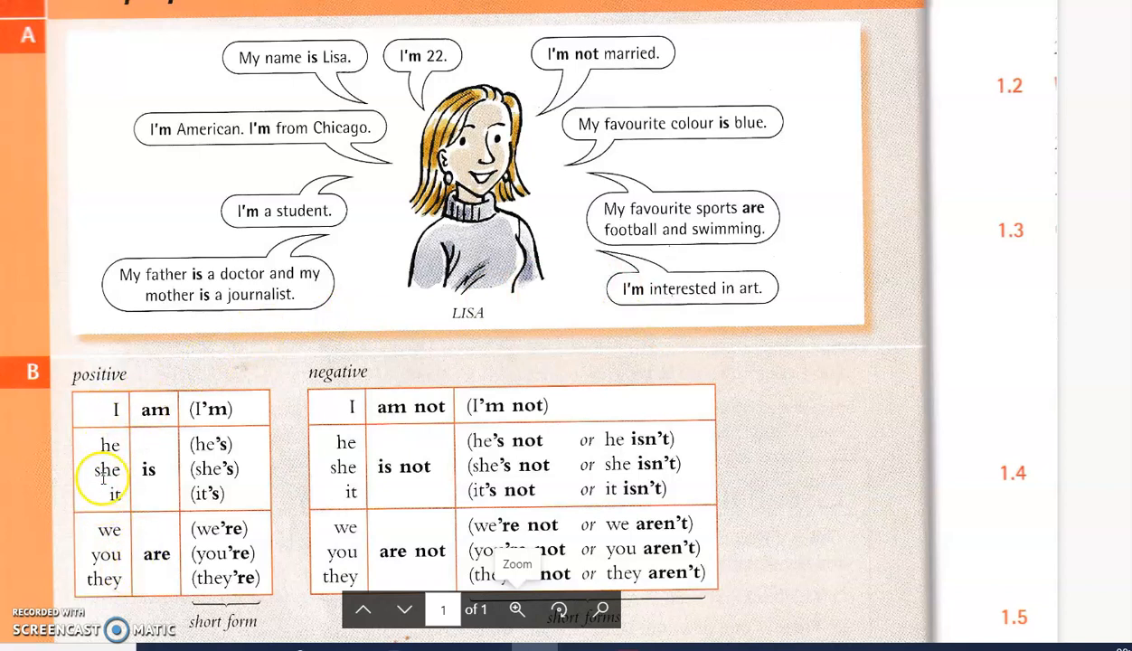
{"action": "mouse_move", "coordinate": [127, 494]}
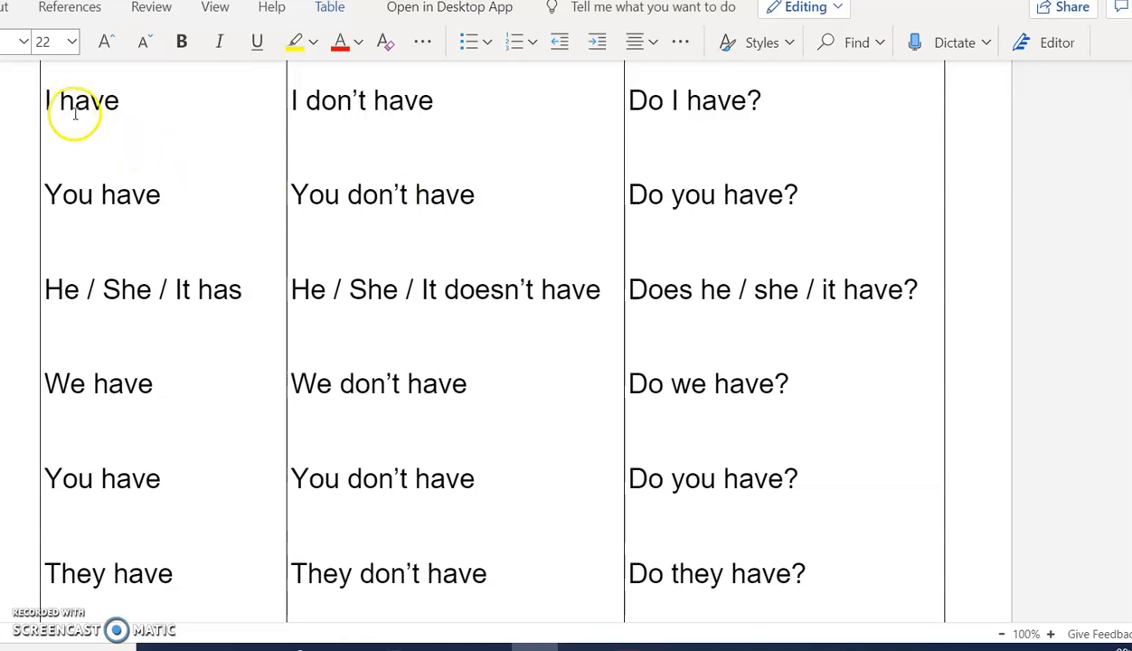
{"action": "mouse_move", "coordinate": [233, 340]}
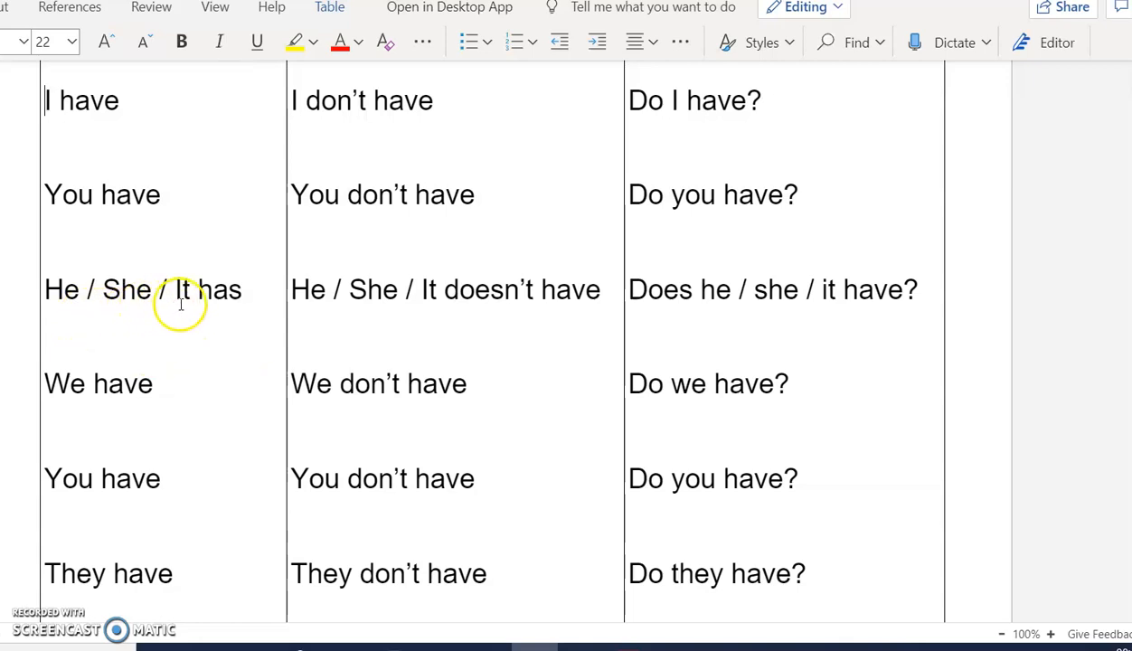
{"action": "mouse_move", "coordinate": [297, 304]}
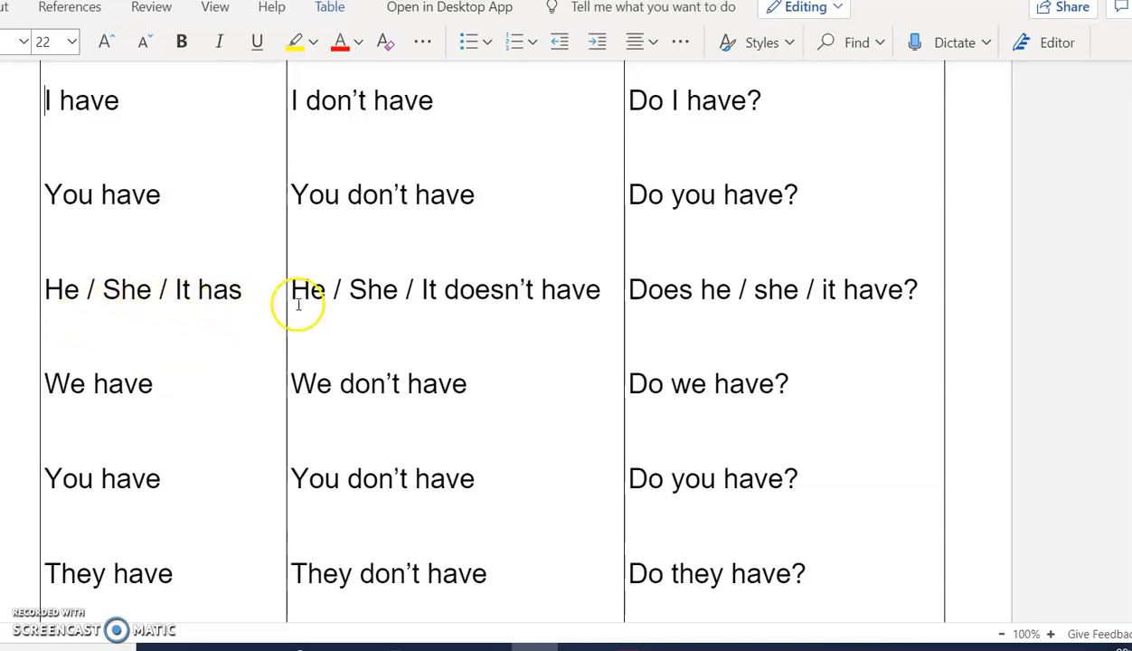
{"action": "mouse_move", "coordinate": [507, 309]}
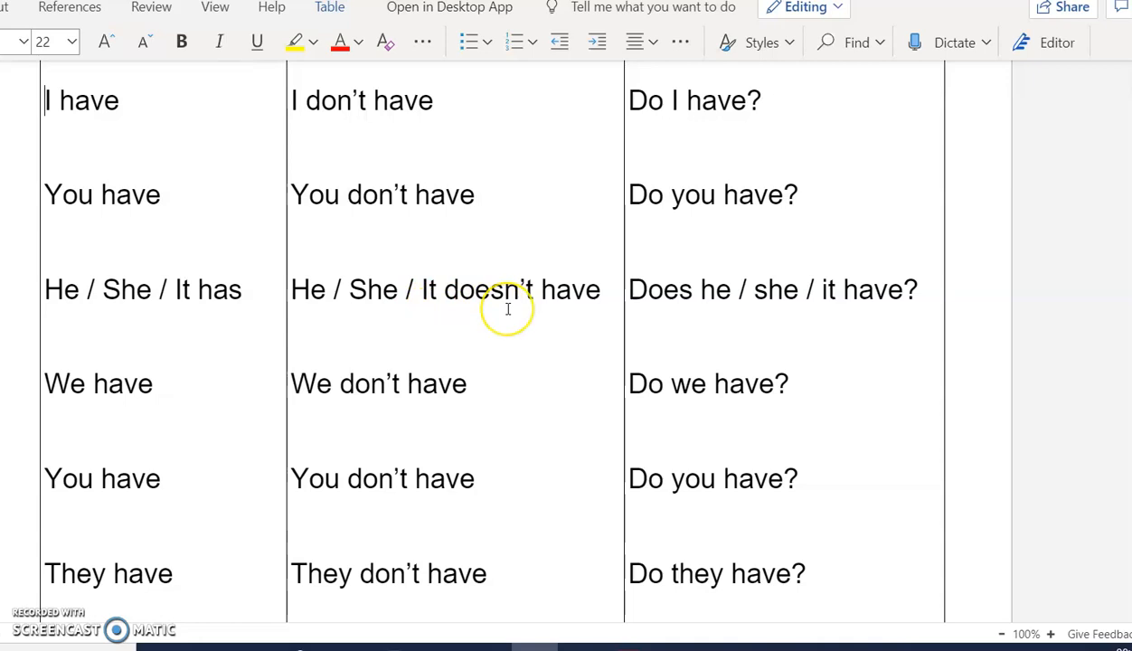
{"action": "mouse_move", "coordinate": [464, 311]}
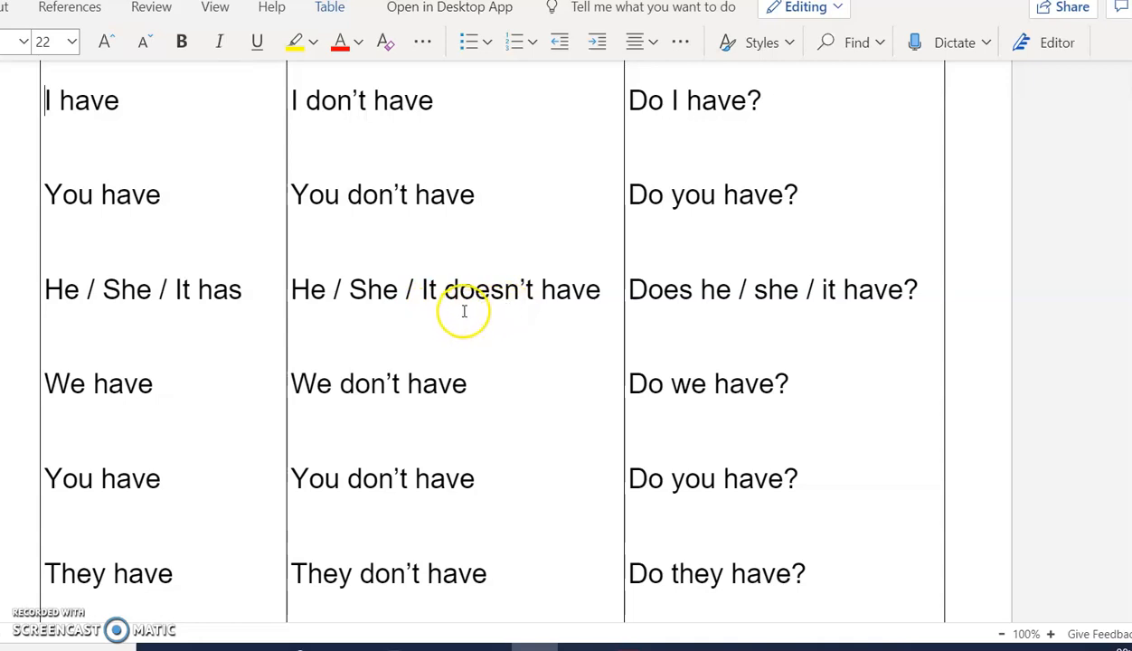
{"action": "mouse_move", "coordinate": [464, 310]}
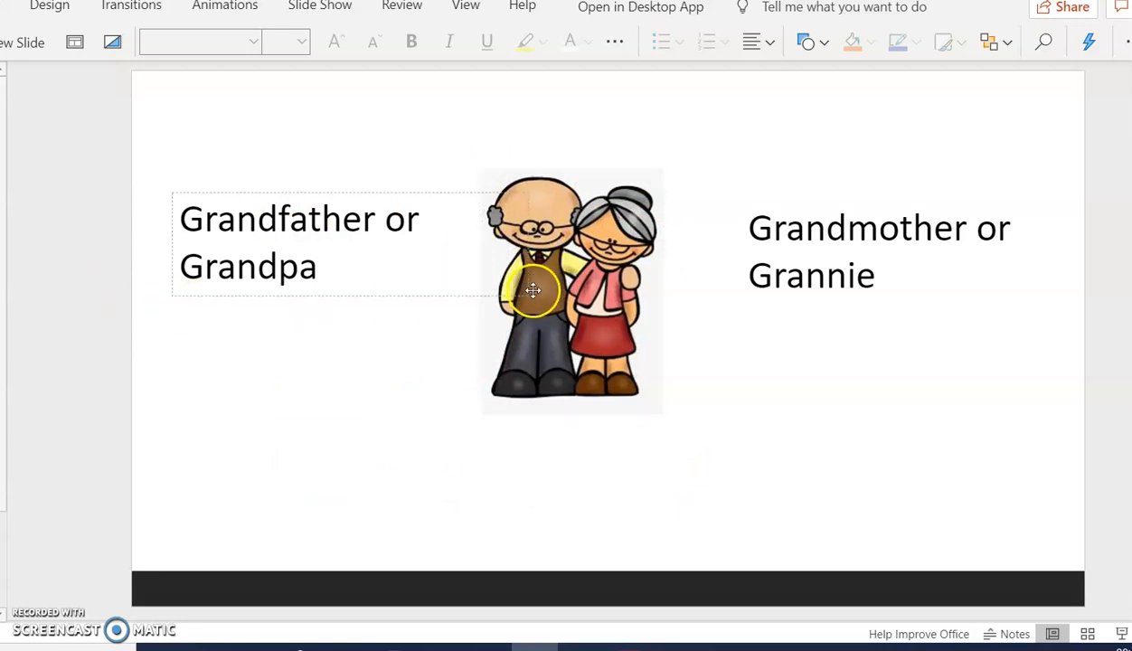
Click through the content of the current family slide
{"action": "left_click", "coordinate": [490, 432]}
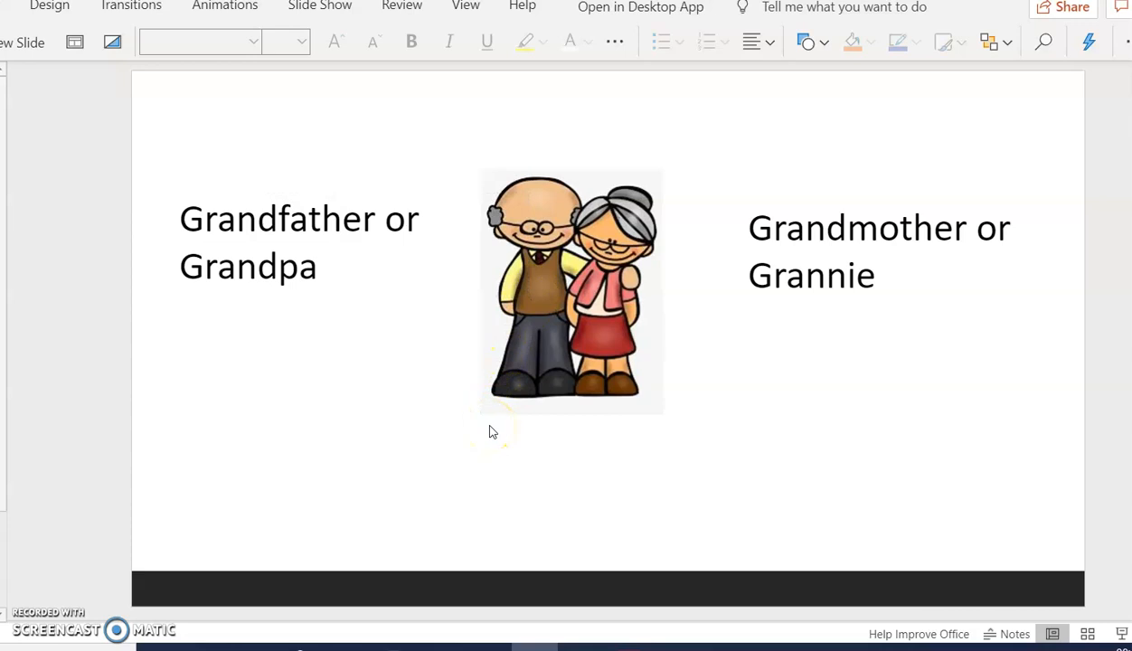
{"action": "left_click", "coordinate": [570, 289]}
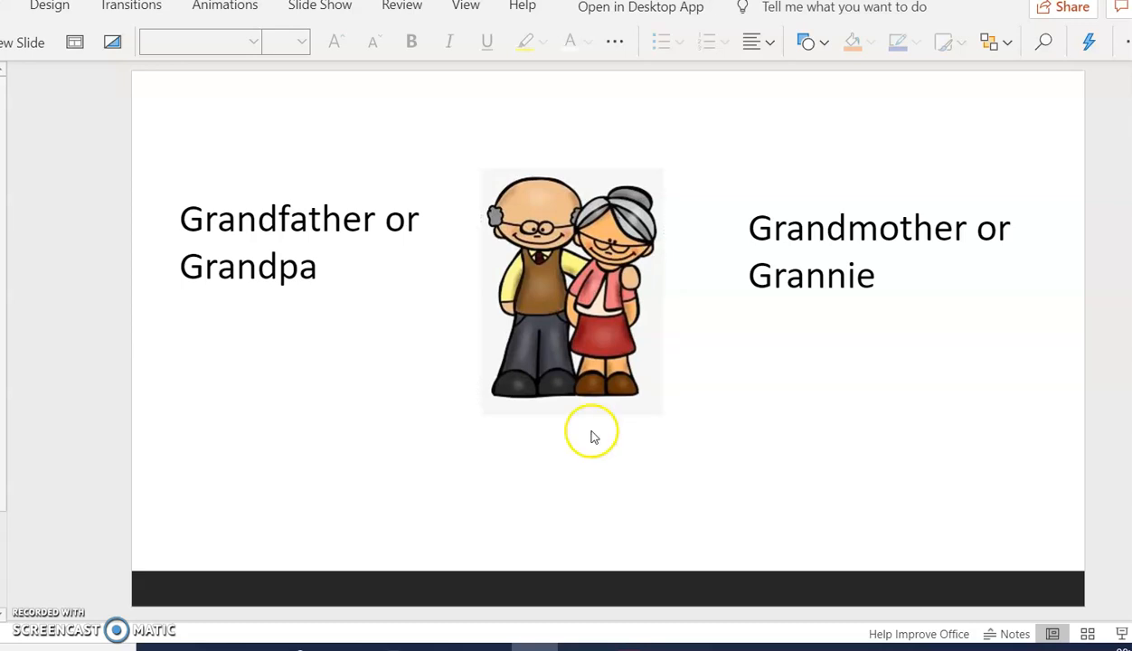
{"action": "mouse_move", "coordinate": [588, 443]}
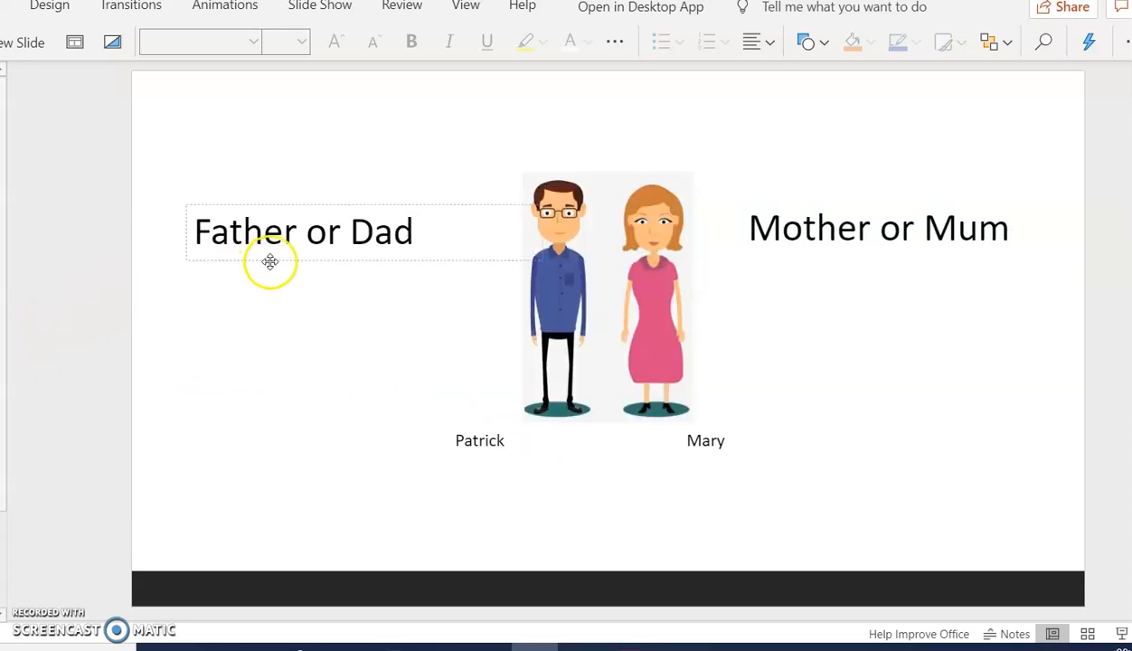
{"action": "left_click", "coordinate": [430, 298]}
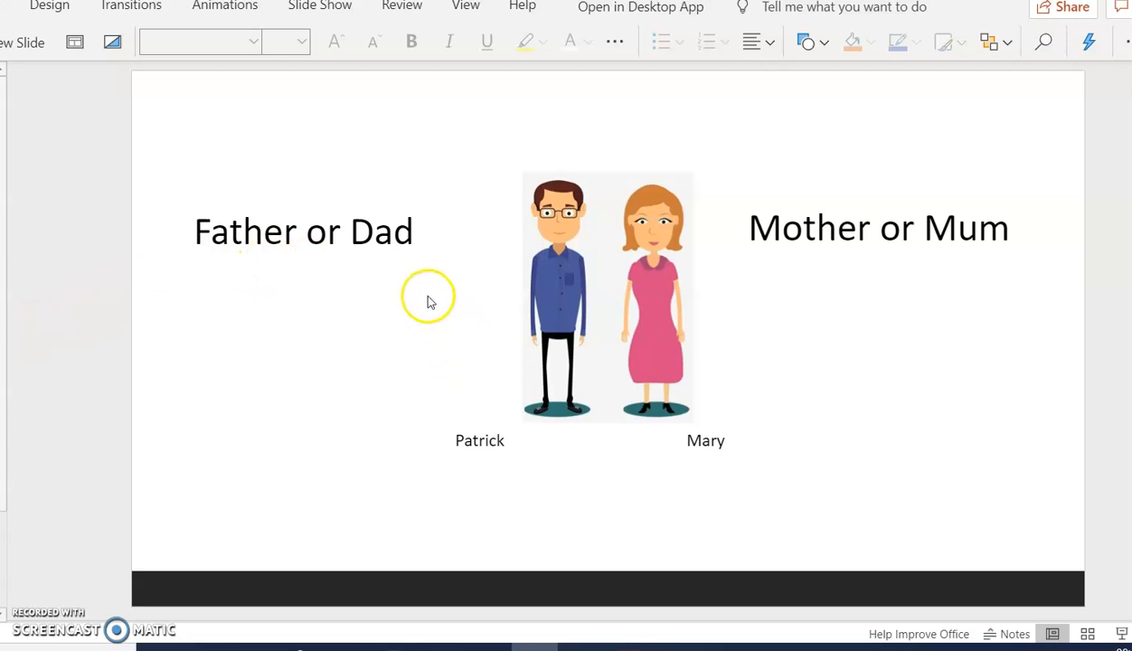
{"action": "mouse_move", "coordinate": [950, 366]}
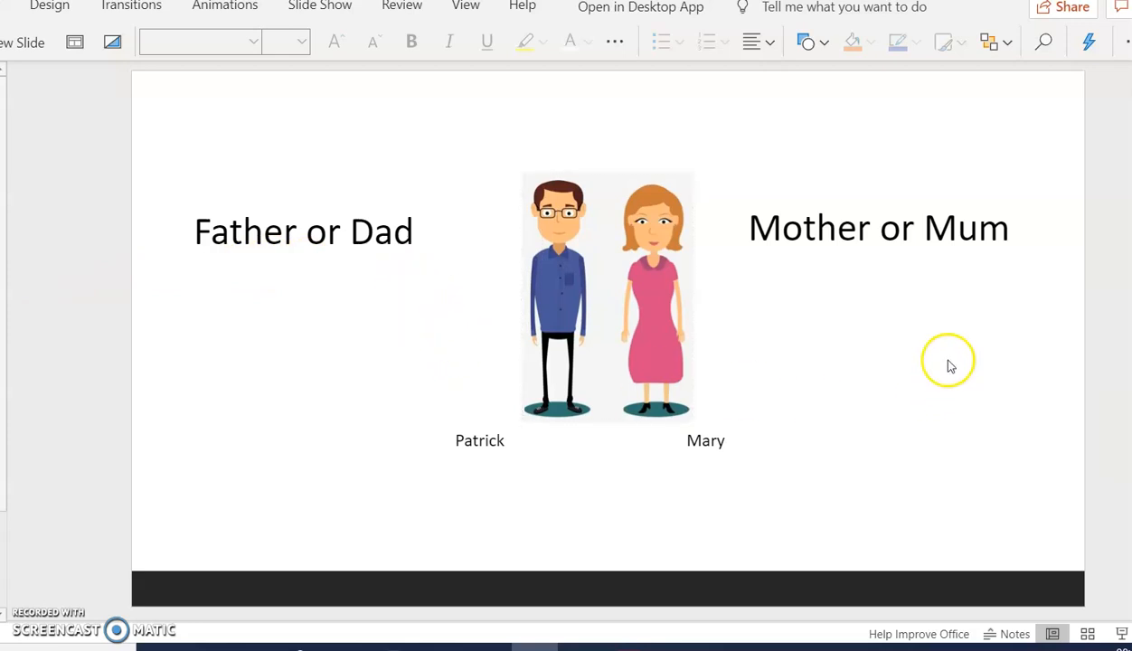
{"action": "left_click", "coordinate": [877, 227]}
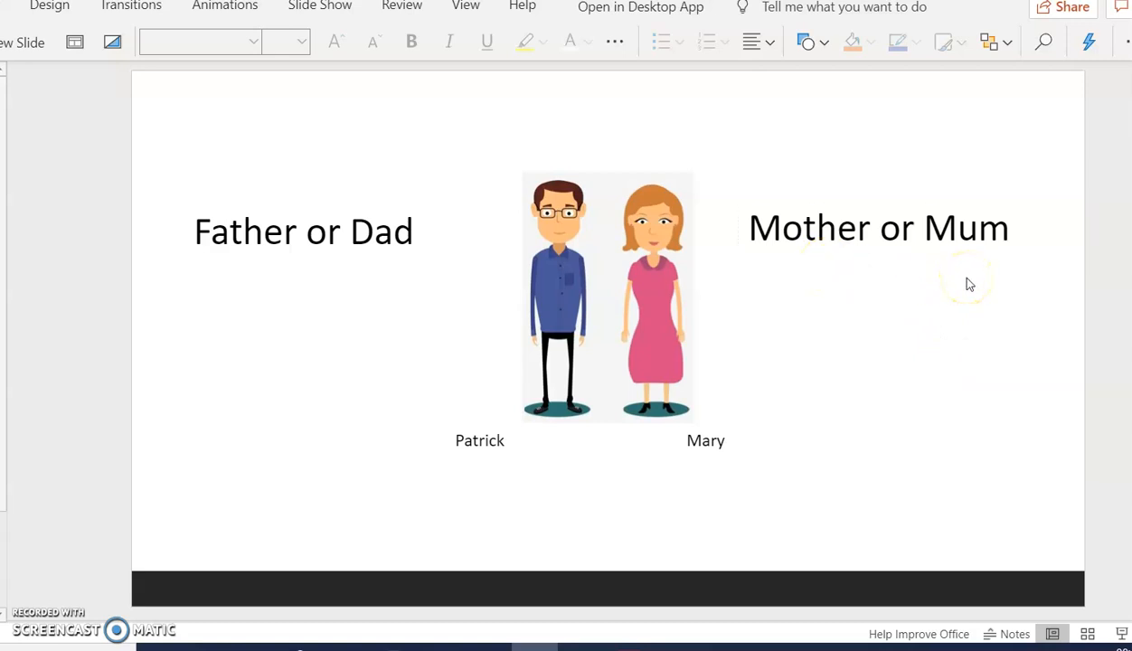
{"action": "mouse_move", "coordinate": [971, 278]}
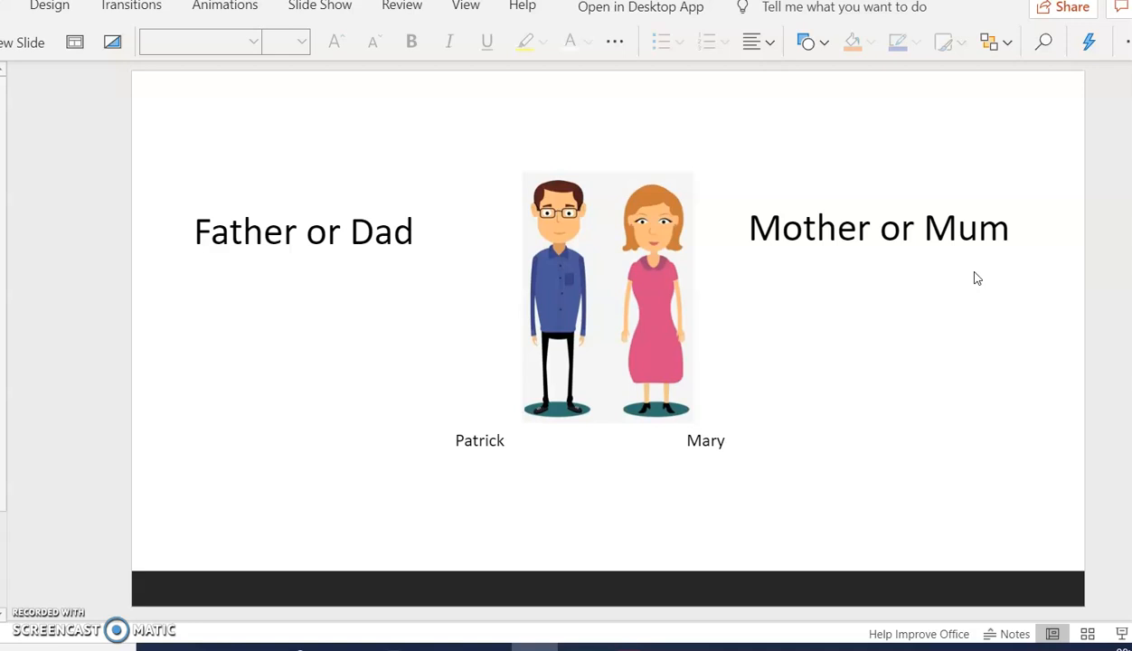
{"action": "left_click", "coordinate": [480, 440]}
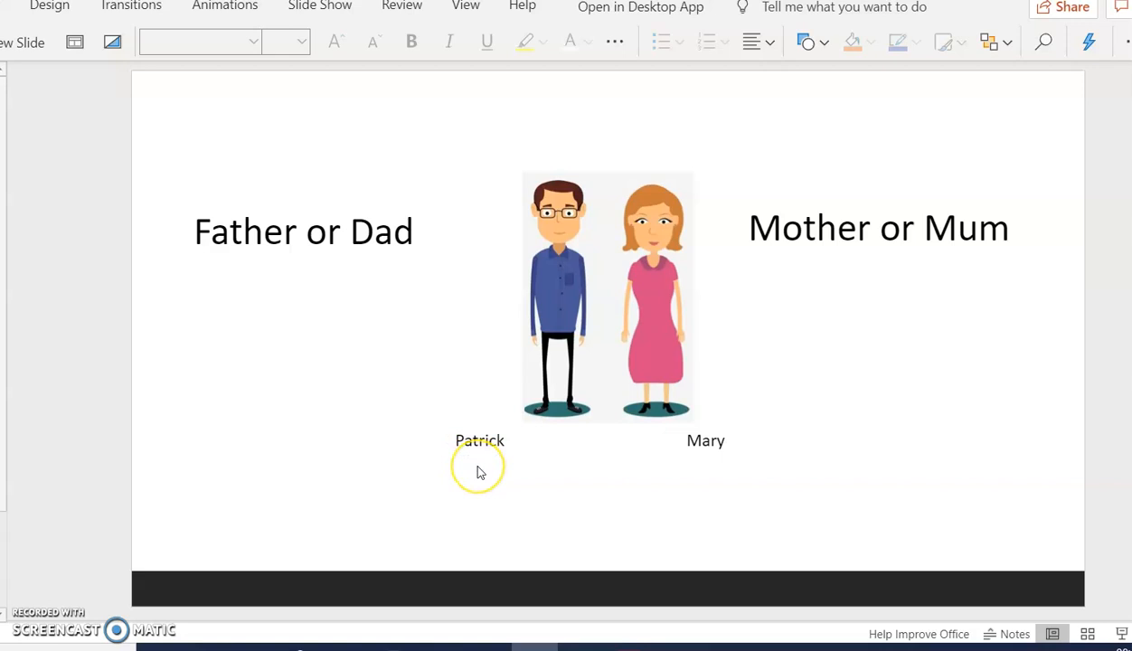
{"action": "left_click", "coordinate": [479, 441]}
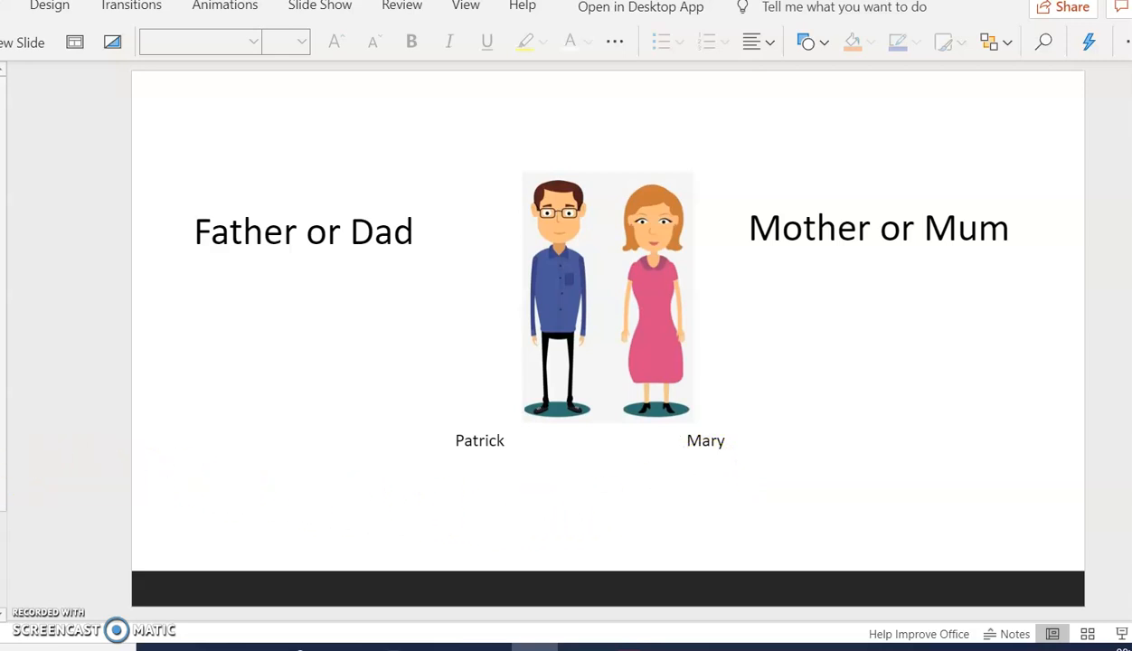
Advance to the children slide and reveal the full Family Tree with all relatives
{"action": "key", "text": "Right"}
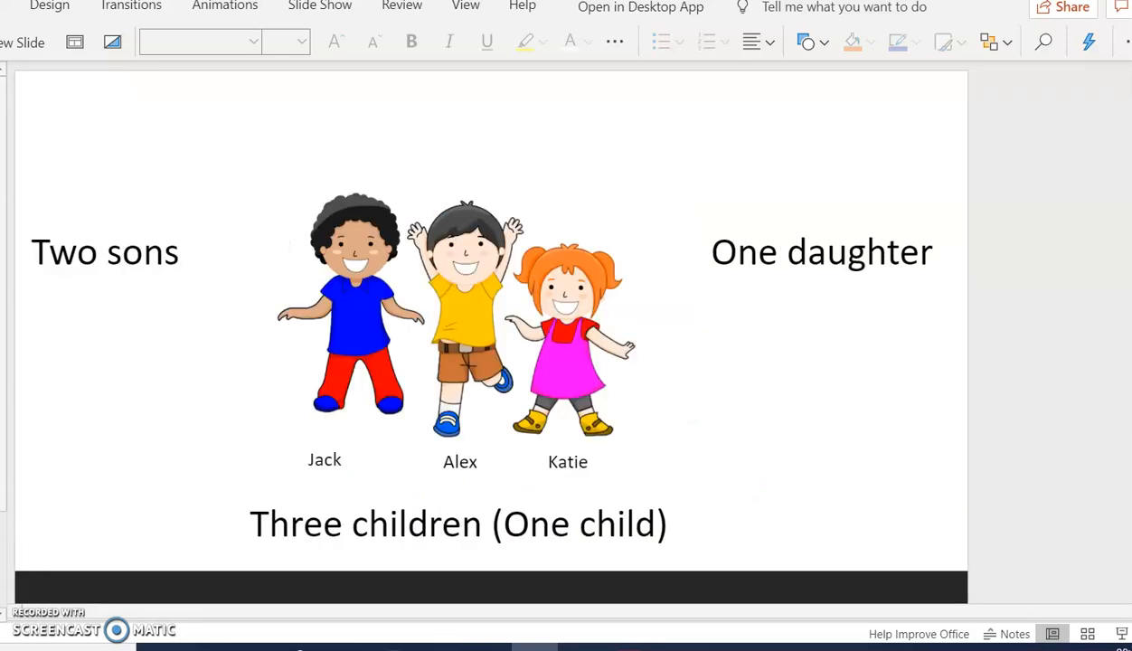
{"action": "left_click", "coordinate": [460, 461]}
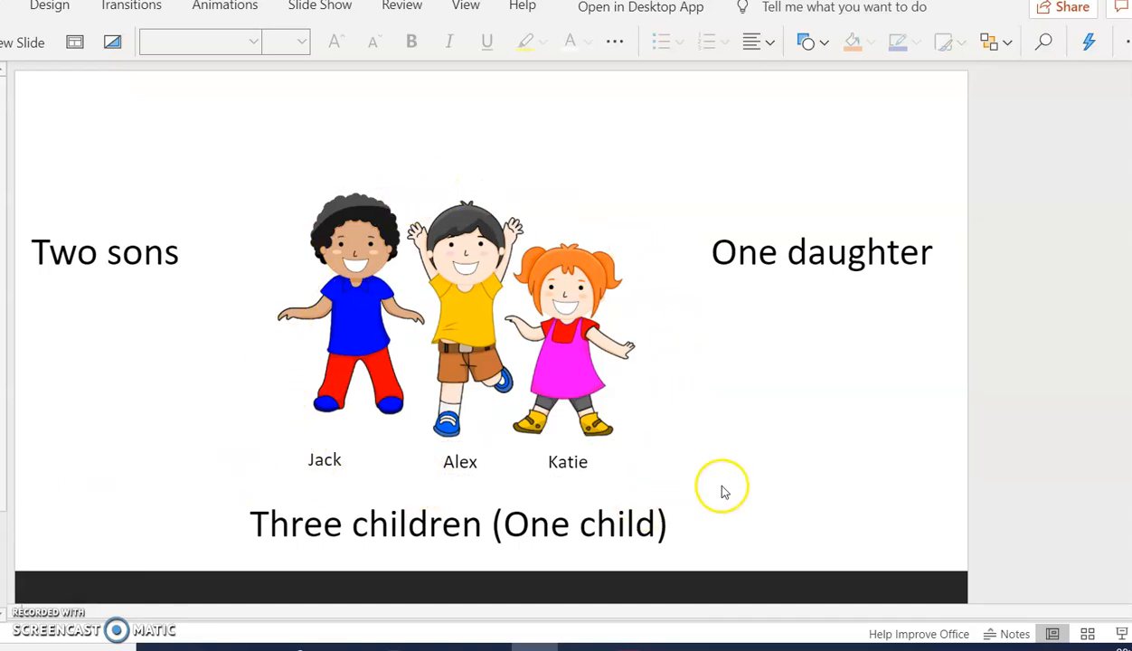
{"action": "mouse_move", "coordinate": [841, 479]}
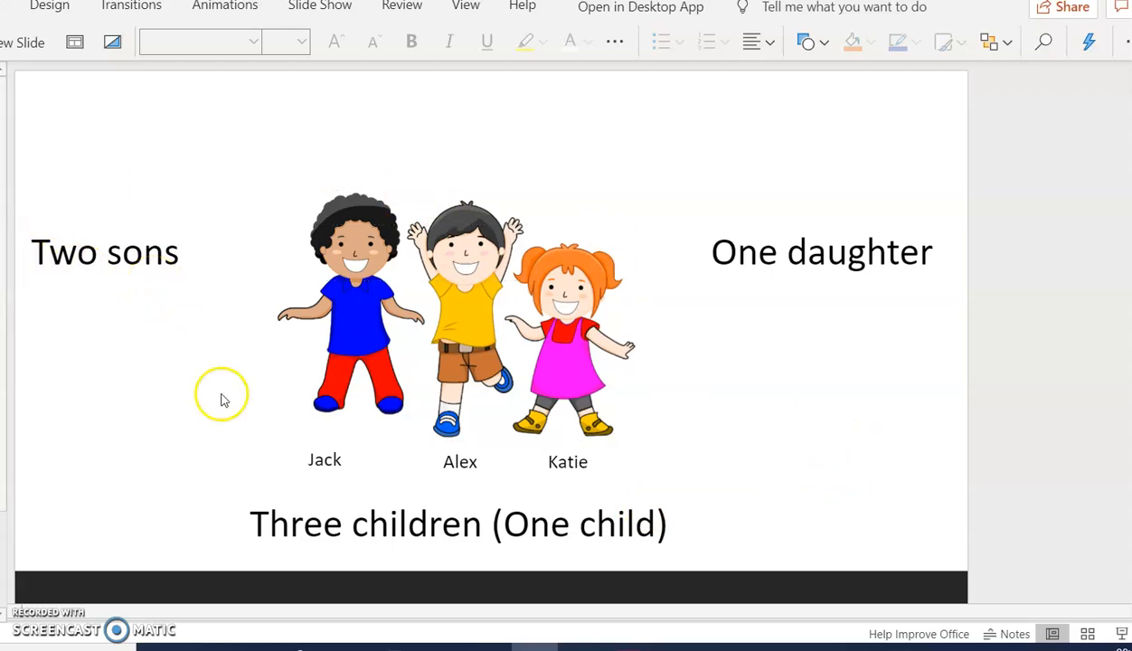
{"action": "left_click", "coordinate": [475, 461]}
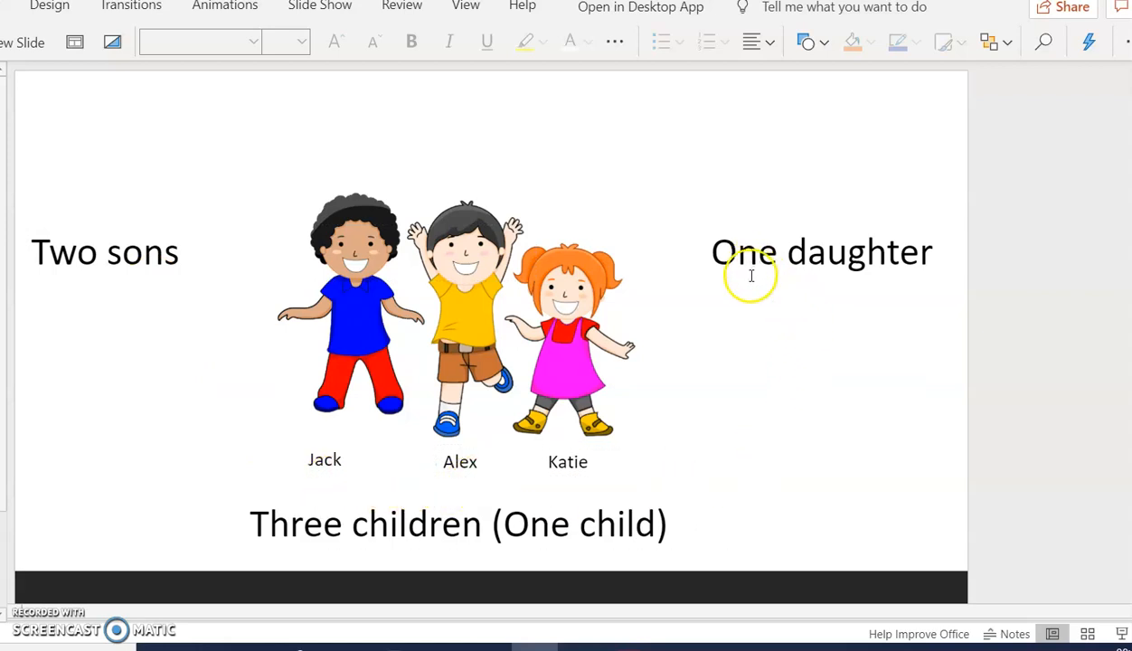
{"action": "mouse_move", "coordinate": [658, 427]}
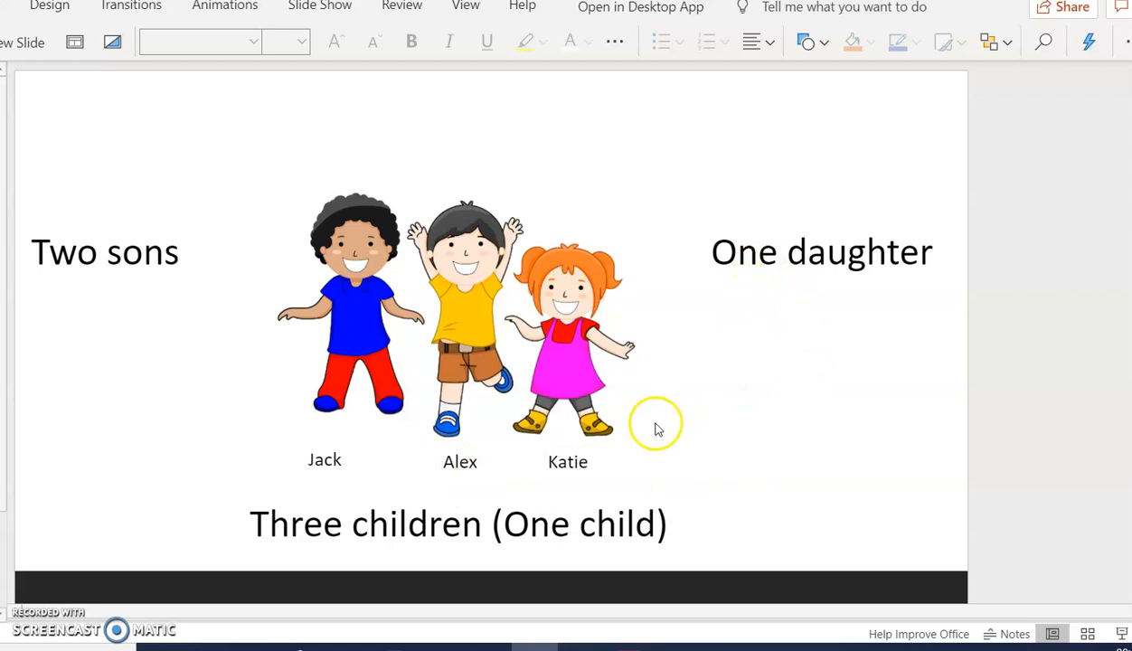
{"action": "mouse_move", "coordinate": [679, 428]}
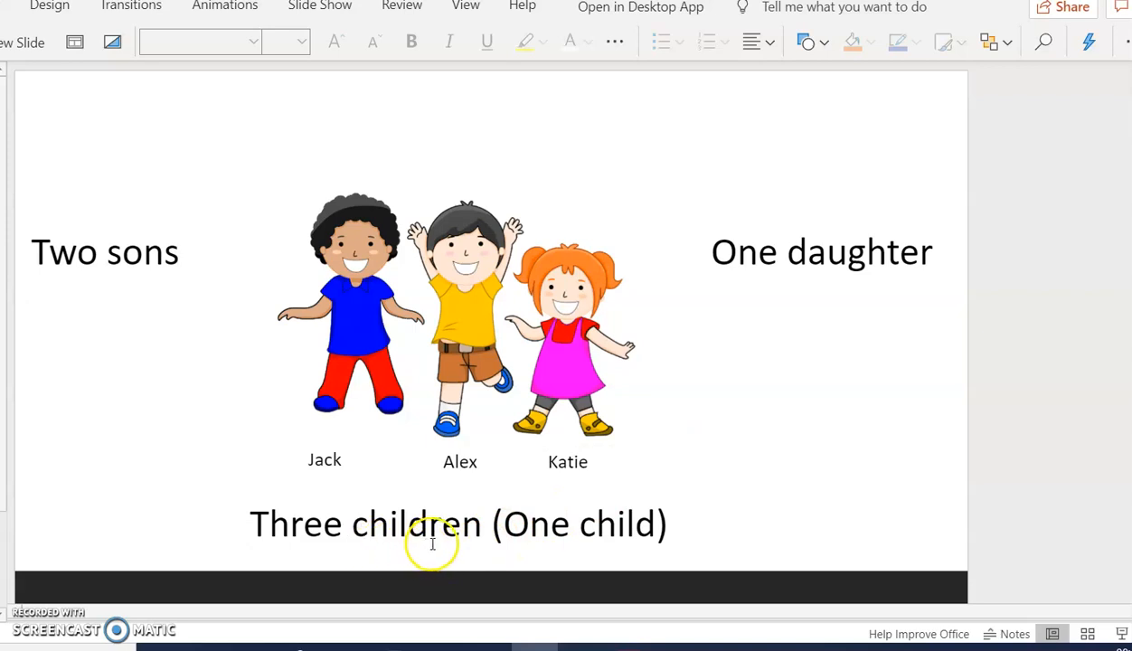
{"action": "left_click", "coordinate": [432, 524]}
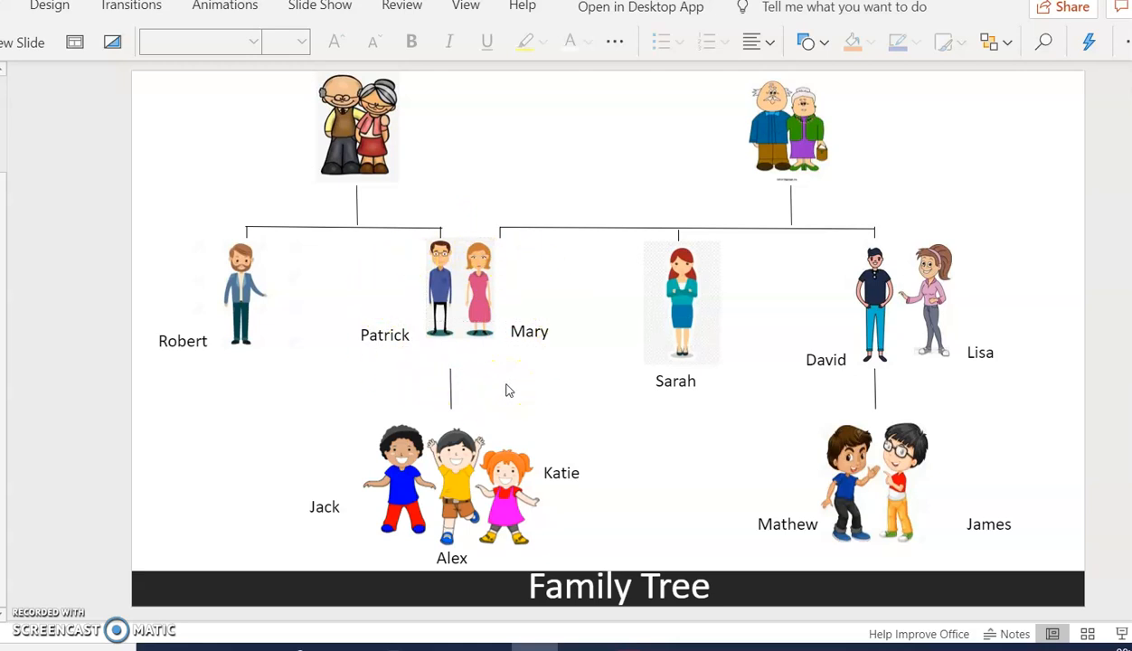
{"action": "mouse_move", "coordinate": [342, 457]}
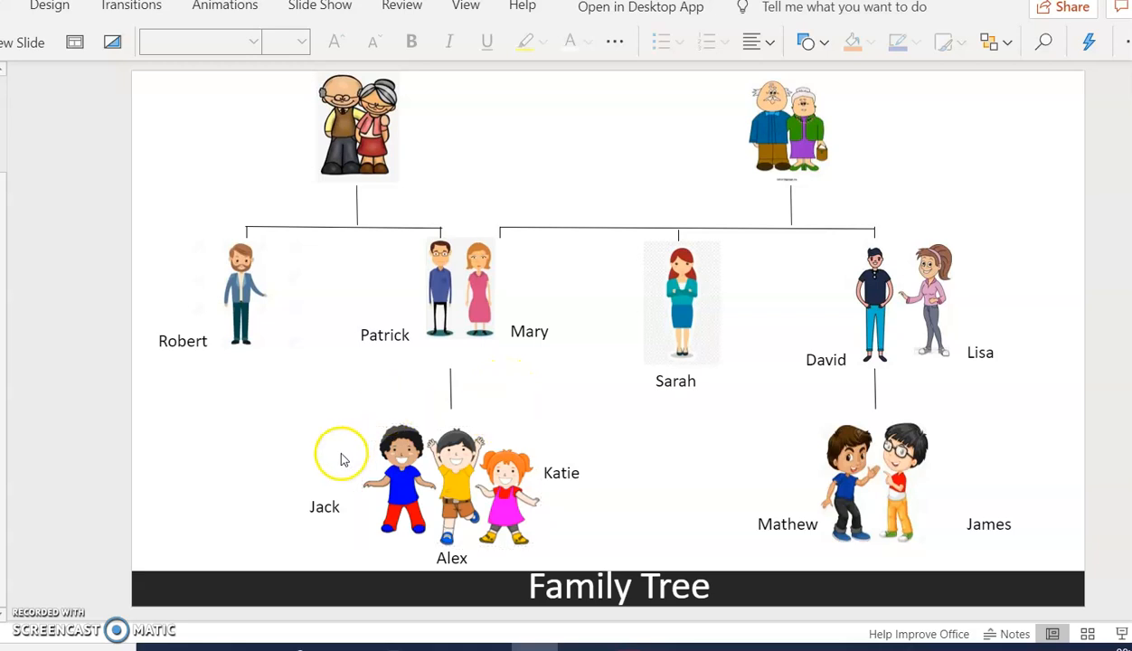
{"action": "mouse_move", "coordinate": [274, 513]}
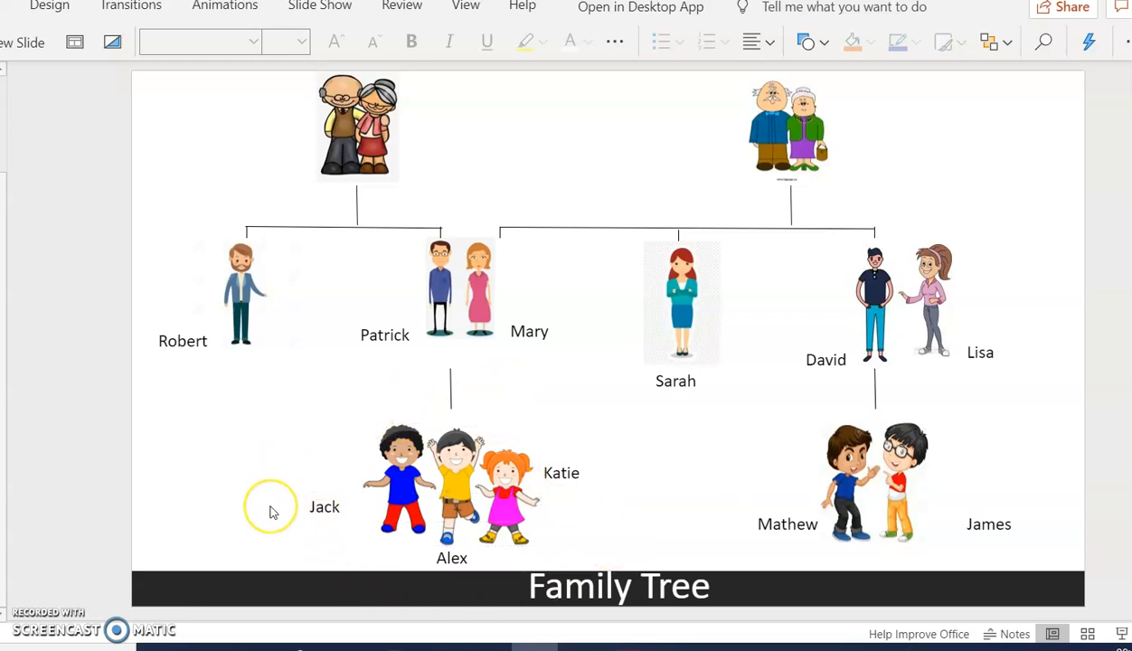
{"action": "mouse_move", "coordinate": [274, 513]}
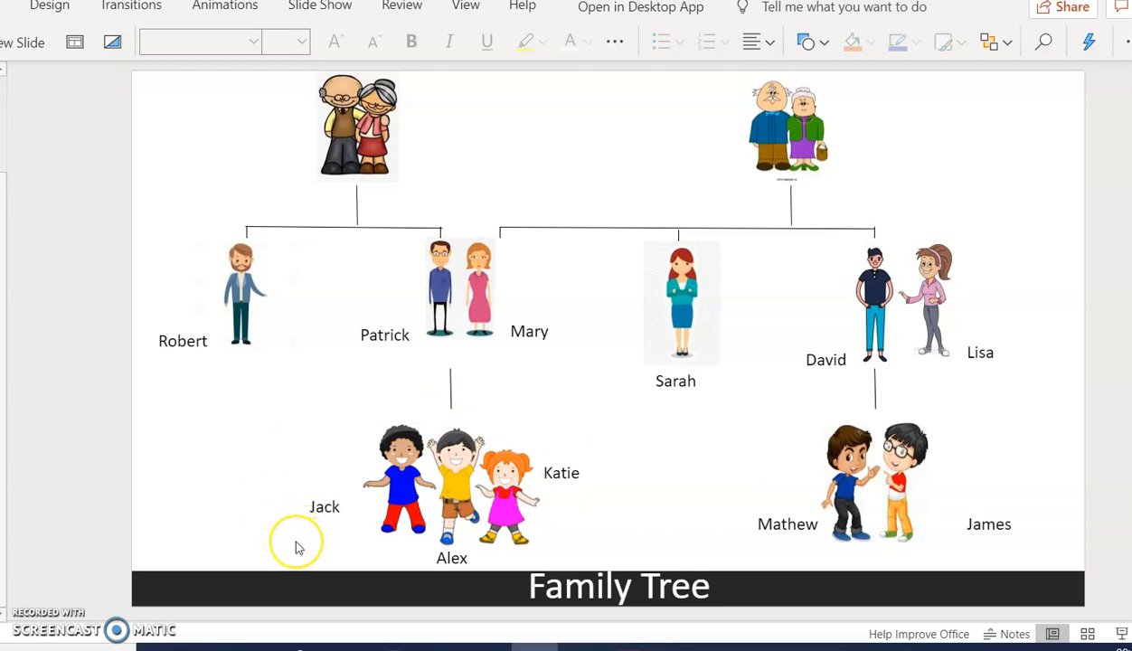
{"action": "mouse_move", "coordinate": [299, 547]}
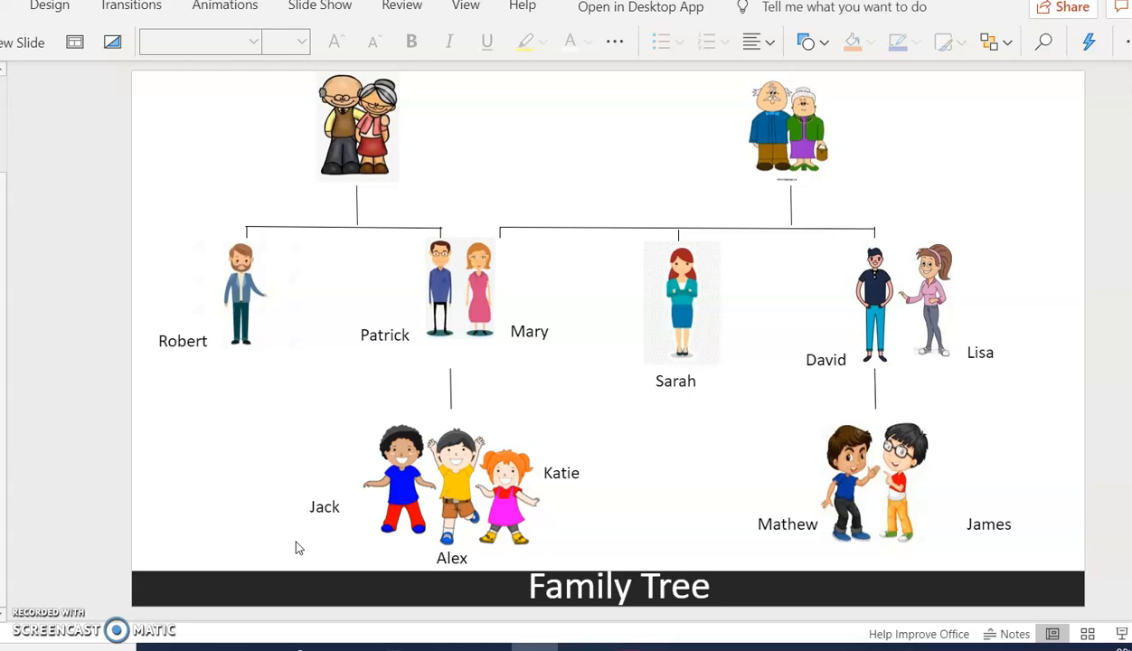
{"action": "left_click", "coordinate": [459, 288]}
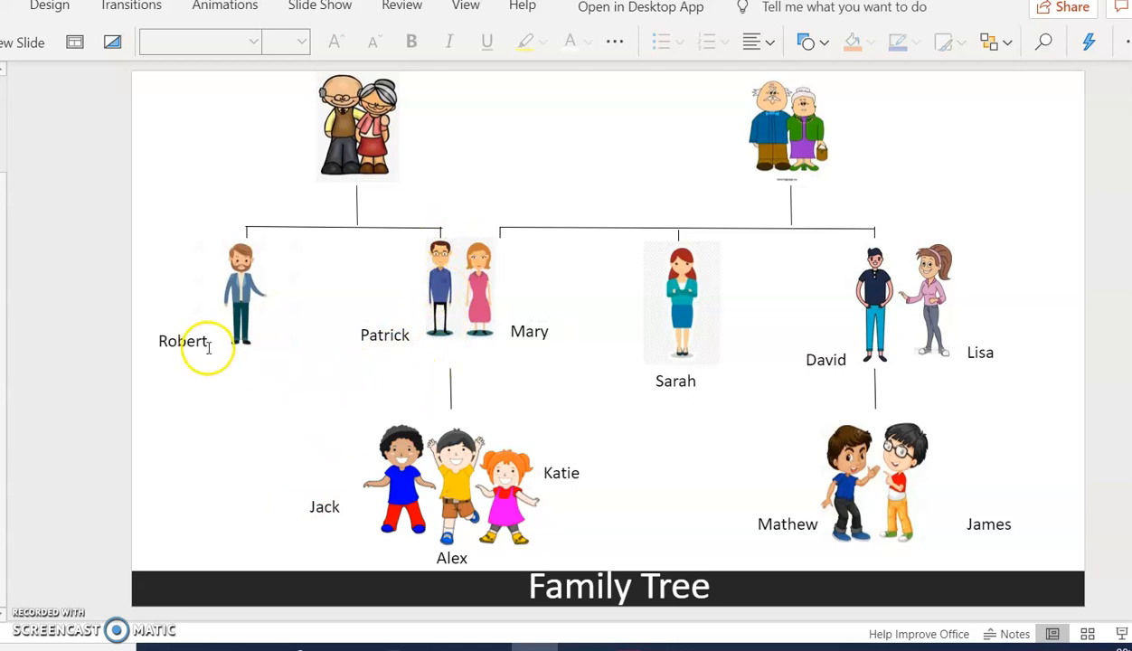
{"action": "mouse_move", "coordinate": [225, 380]}
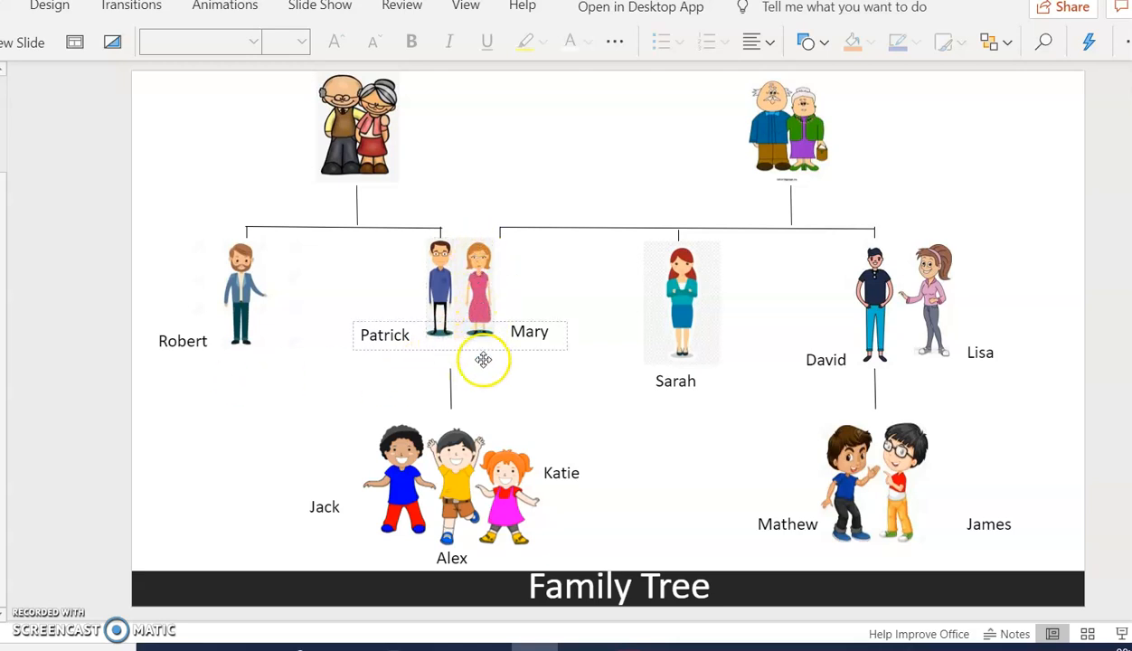
{"action": "left_click", "coordinate": [634, 283]}
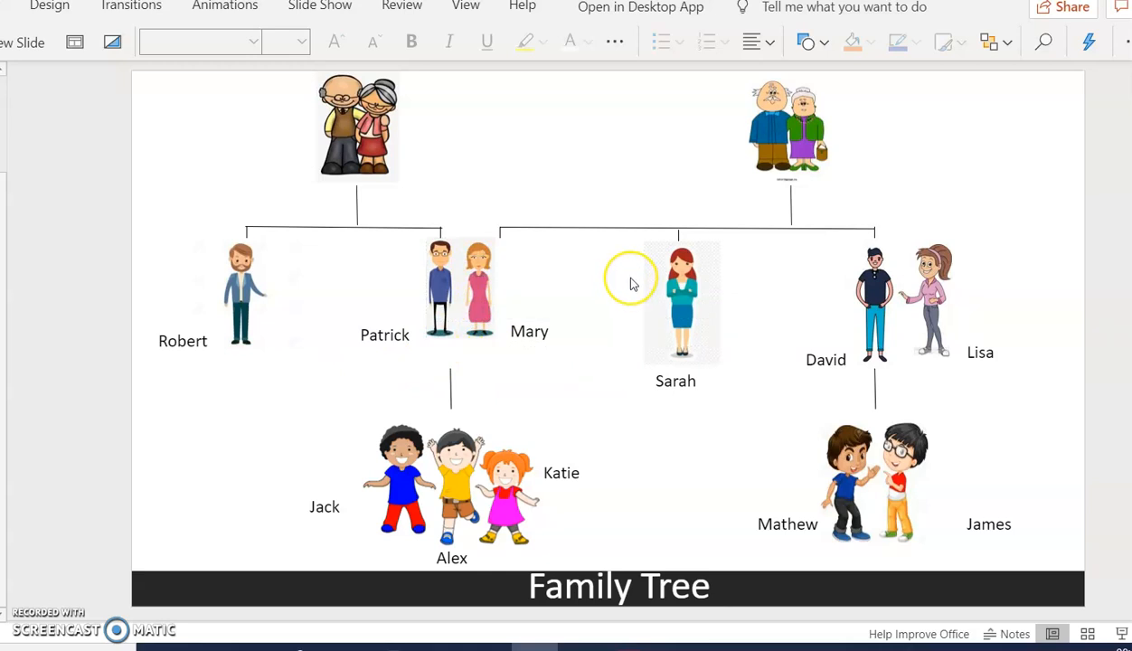
{"action": "mouse_move", "coordinate": [631, 283]}
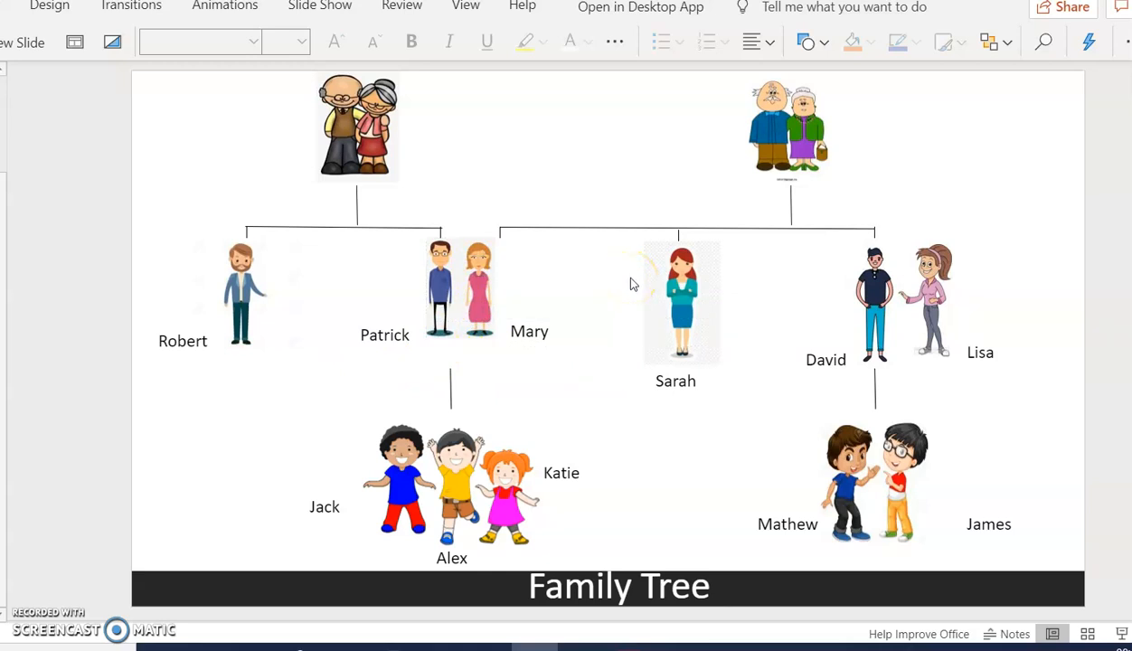
{"action": "mouse_move", "coordinate": [686, 413]}
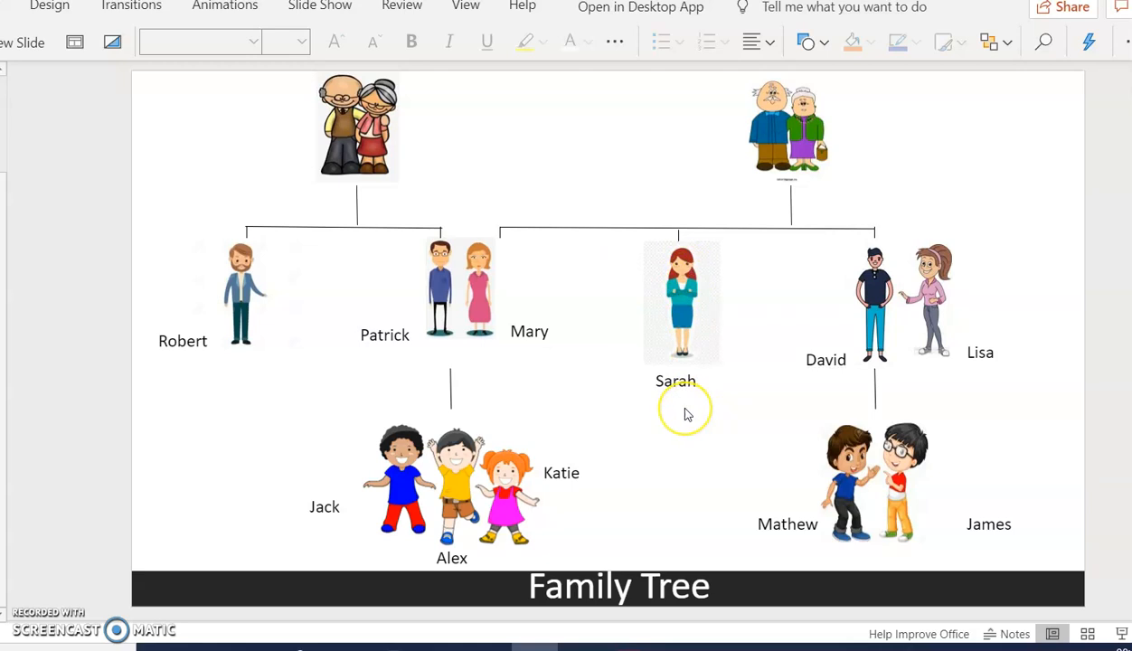
{"action": "mouse_move", "coordinate": [824, 411]}
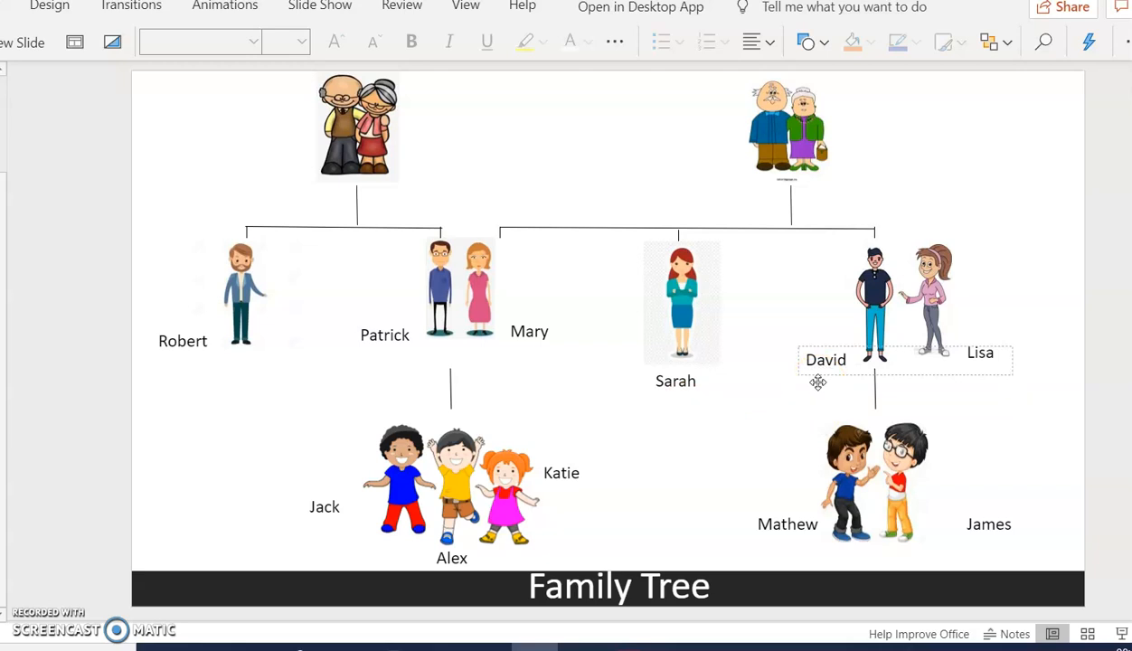
{"action": "left_click", "coordinate": [873, 303]}
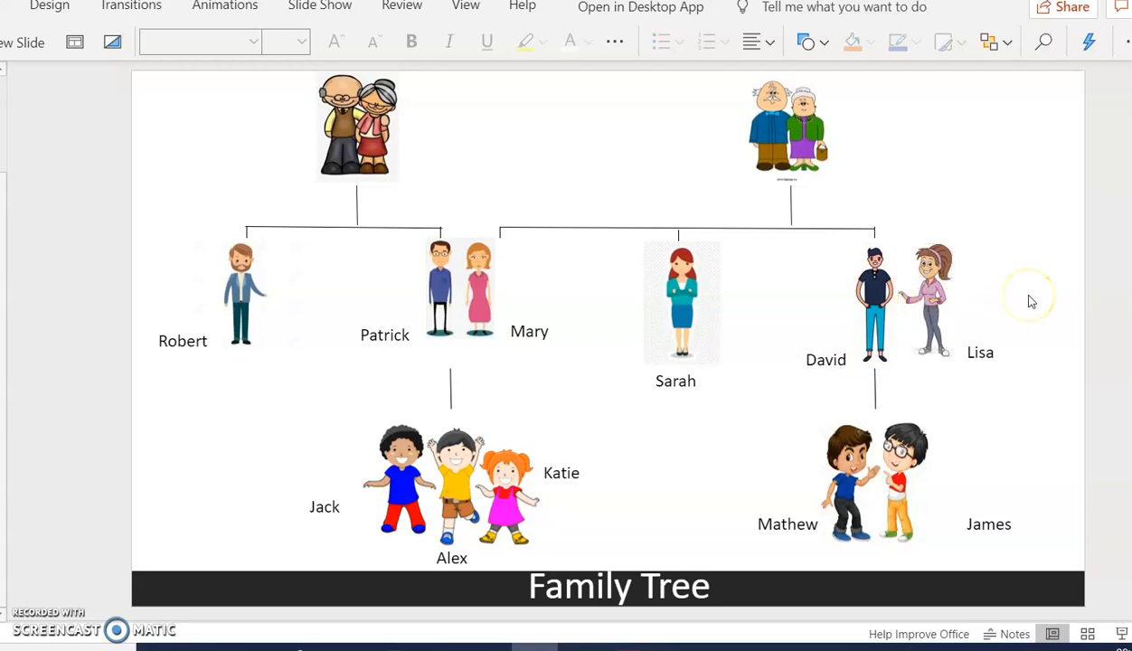
{"action": "mouse_move", "coordinate": [1031, 451]}
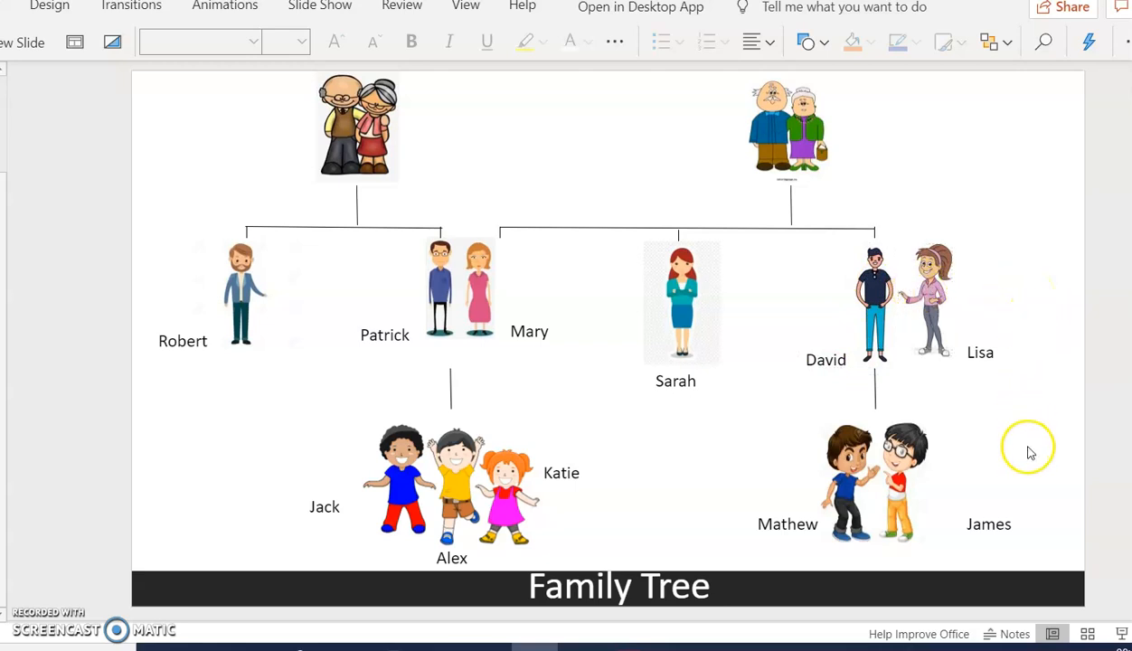
{"action": "mouse_move", "coordinate": [1024, 465]}
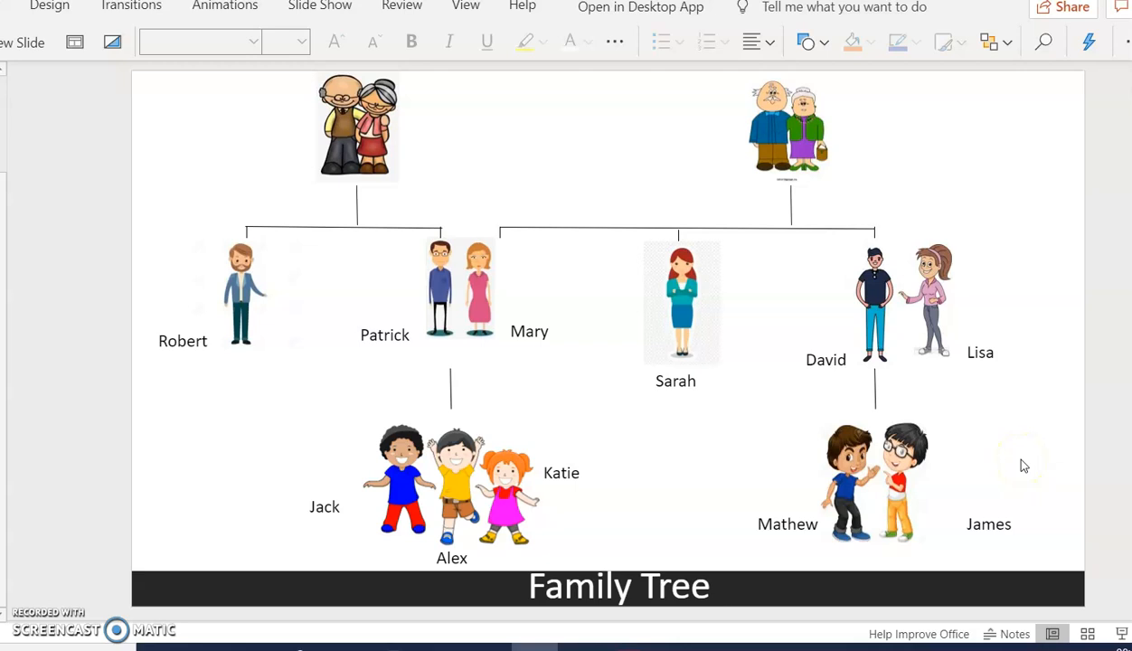
{"action": "left_click", "coordinate": [787, 525]}
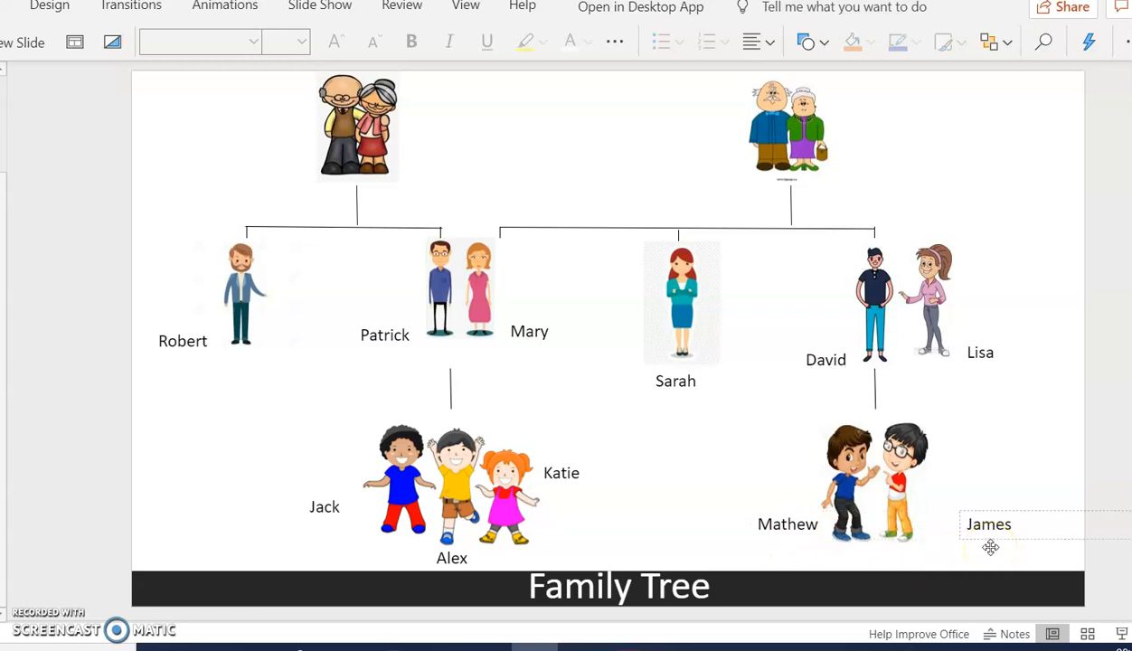
{"action": "left_click", "coordinate": [425, 440]}
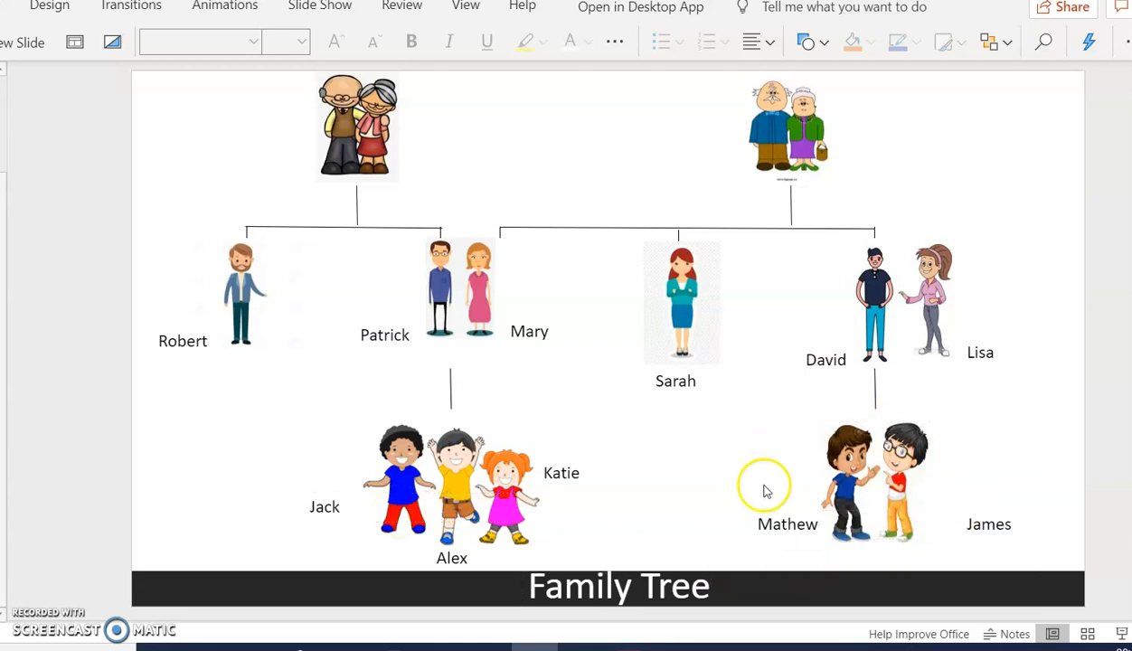
{"action": "left_click", "coordinate": [787, 504]}
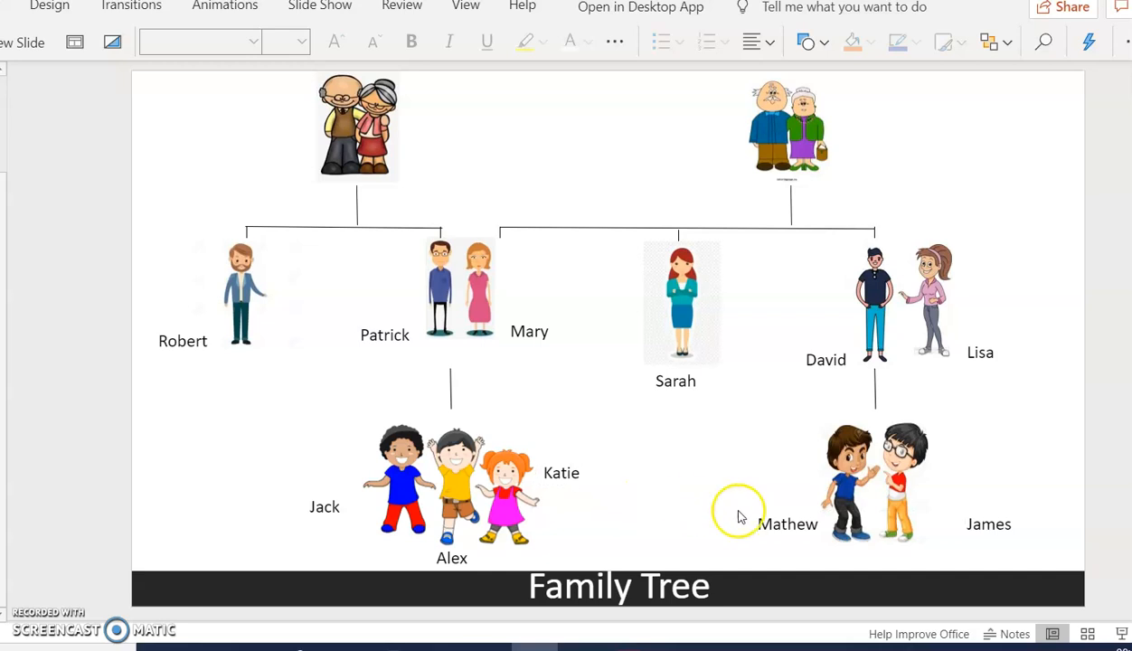
{"action": "mouse_move", "coordinate": [632, 517]}
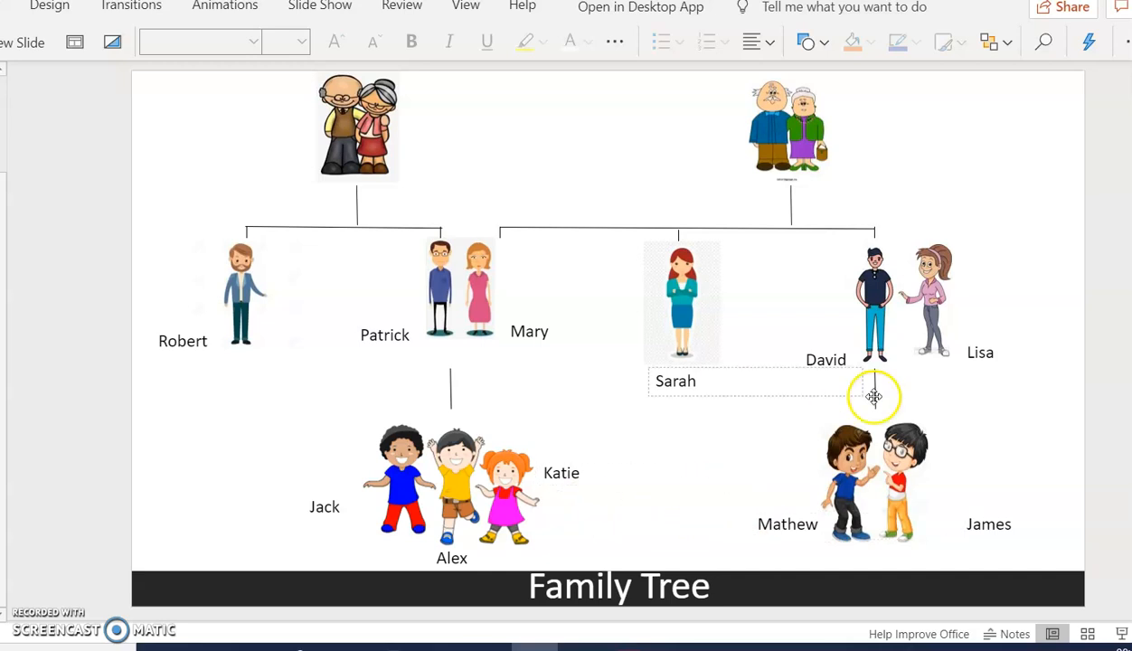
{"action": "left_click", "coordinate": [925, 299]}
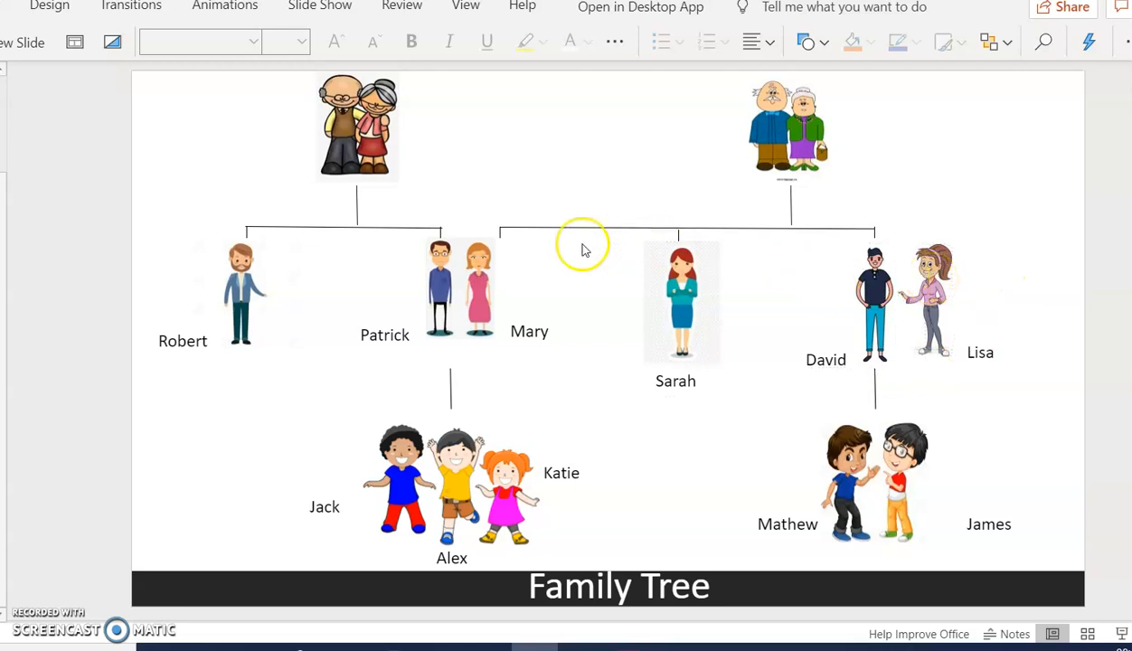
{"action": "left_click", "coordinate": [459, 288]}
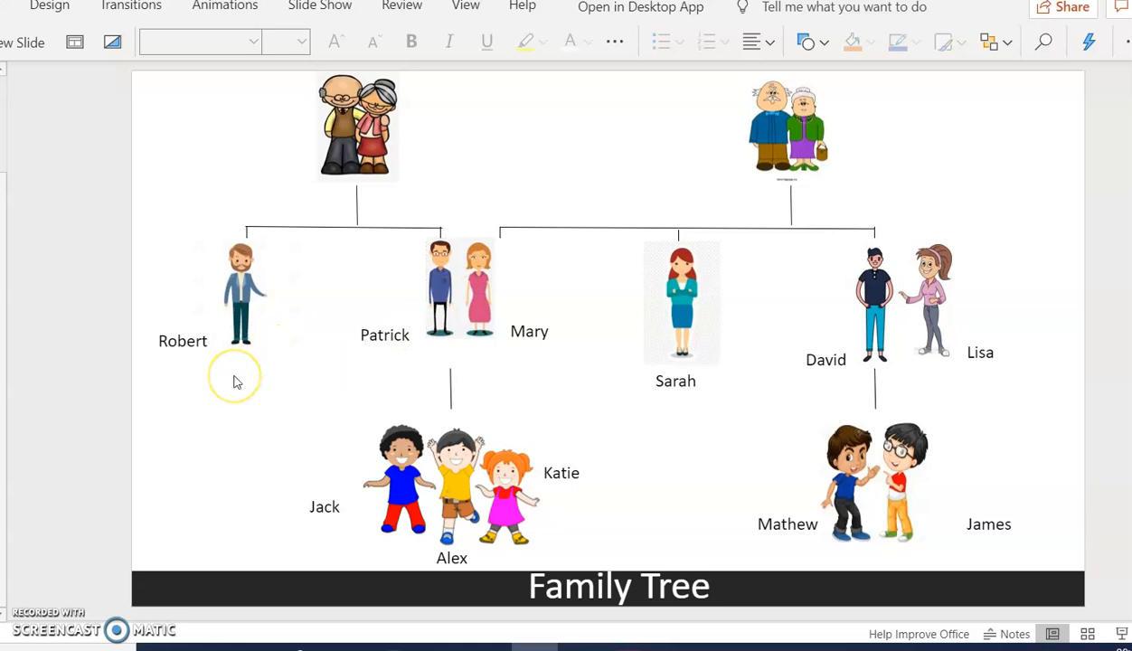
{"action": "left_click", "coordinate": [457, 335]}
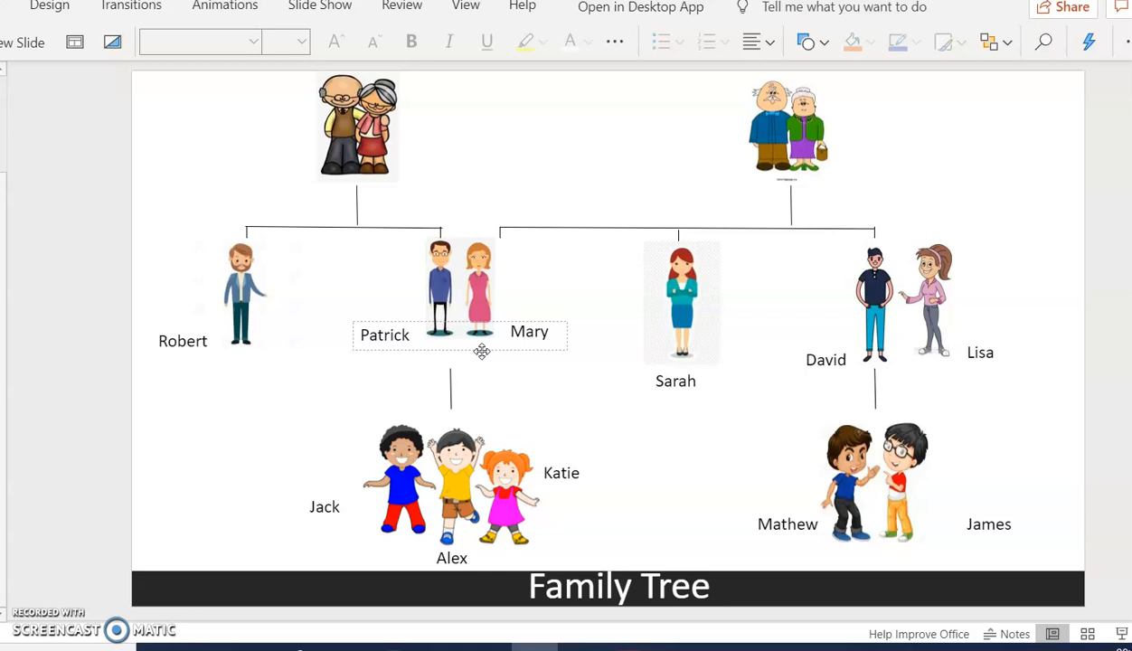
{"action": "left_click", "coordinate": [679, 415]}
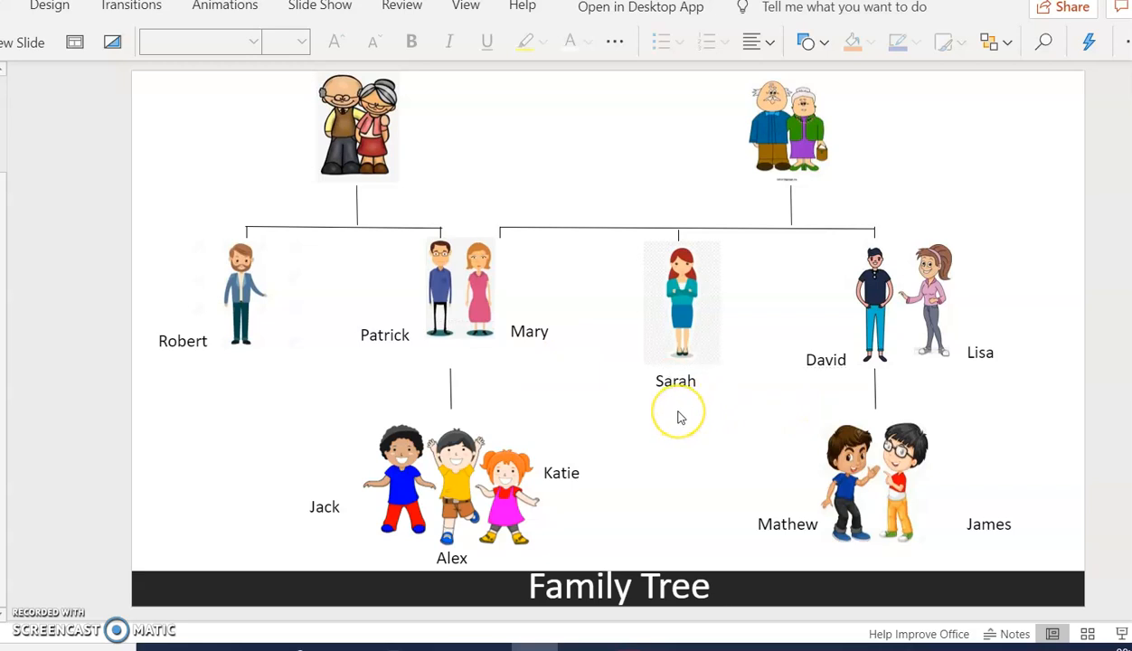
{"action": "mouse_move", "coordinate": [680, 417]}
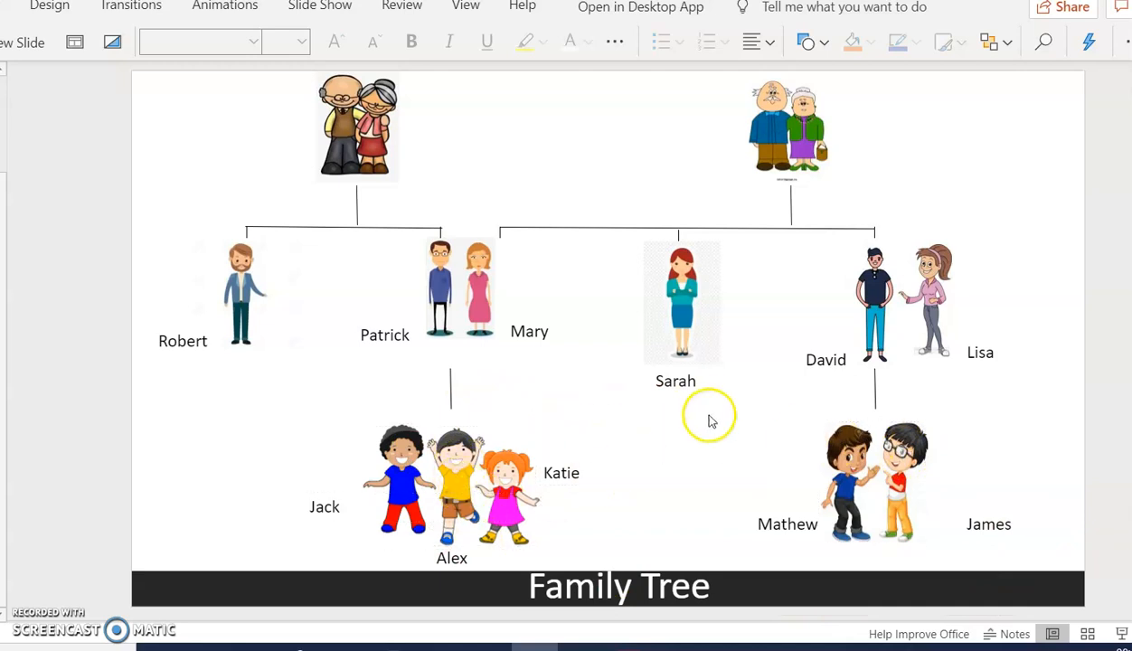
{"action": "mouse_move", "coordinate": [681, 418]}
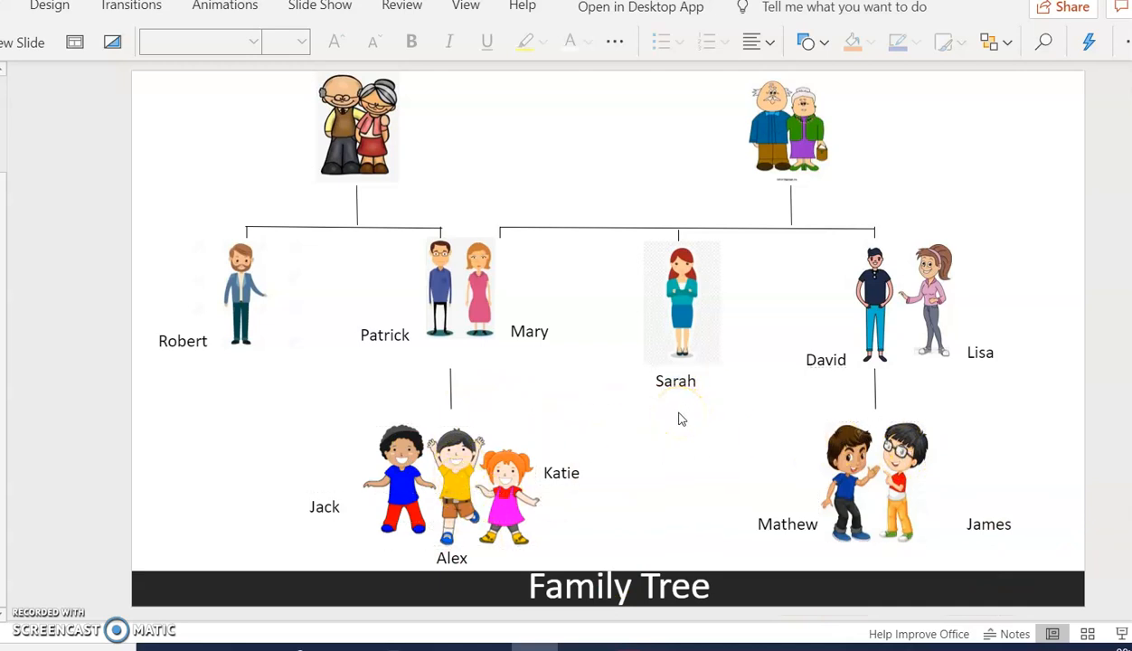
{"action": "mouse_move", "coordinate": [271, 419]}
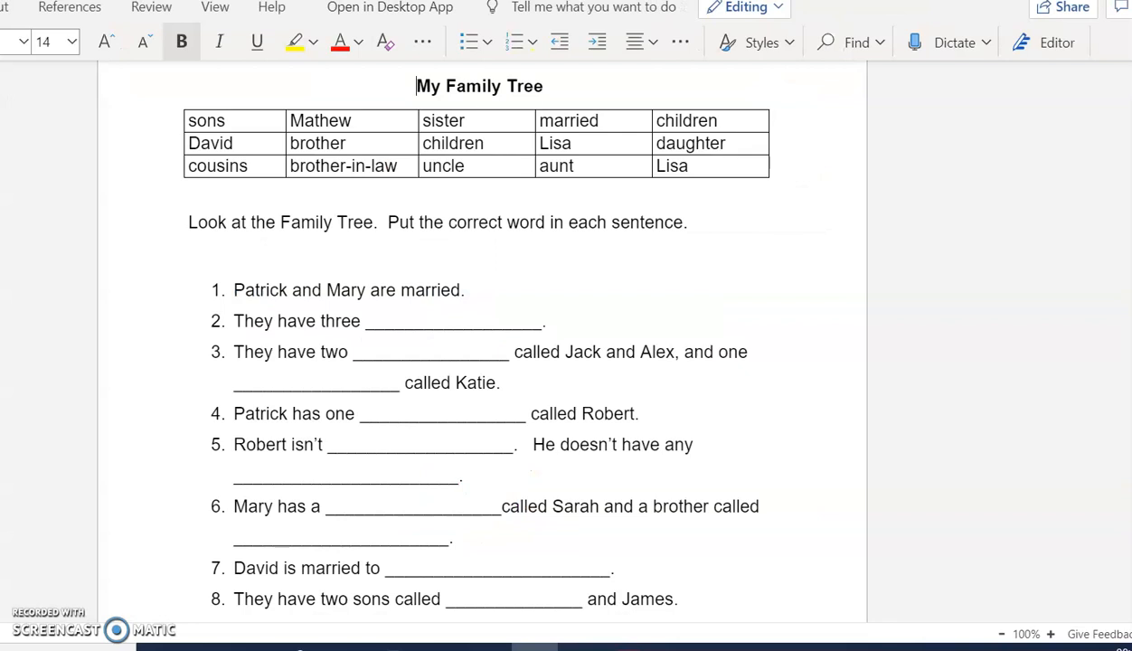
{"action": "mouse_move", "coordinate": [104, 122]}
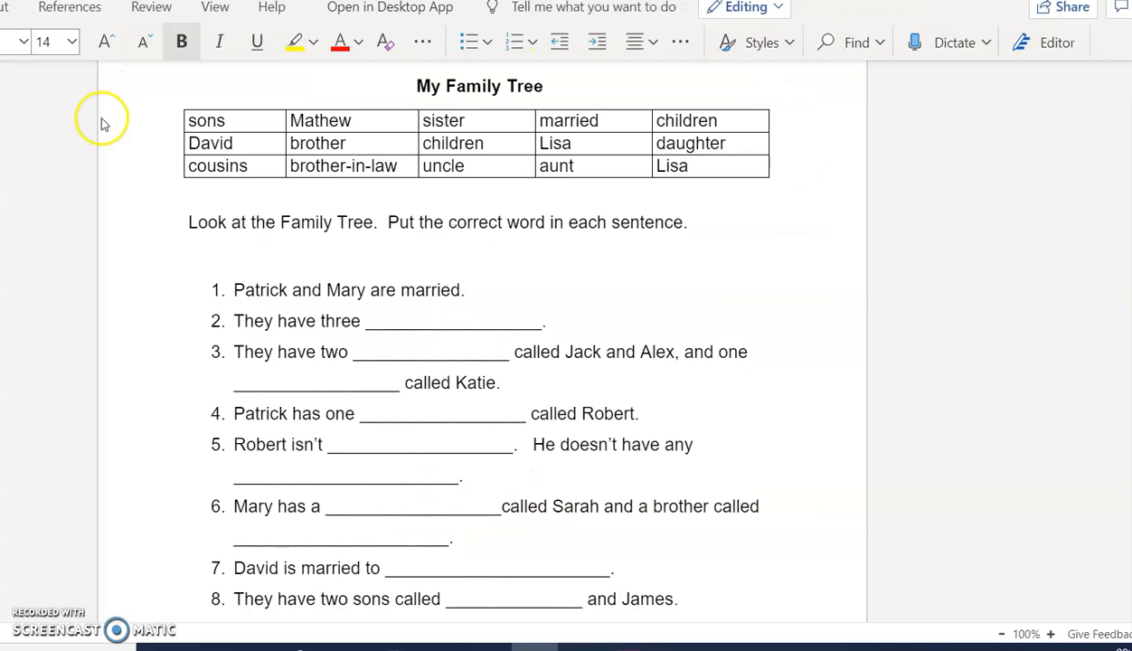
{"action": "mouse_move", "coordinate": [130, 304]}
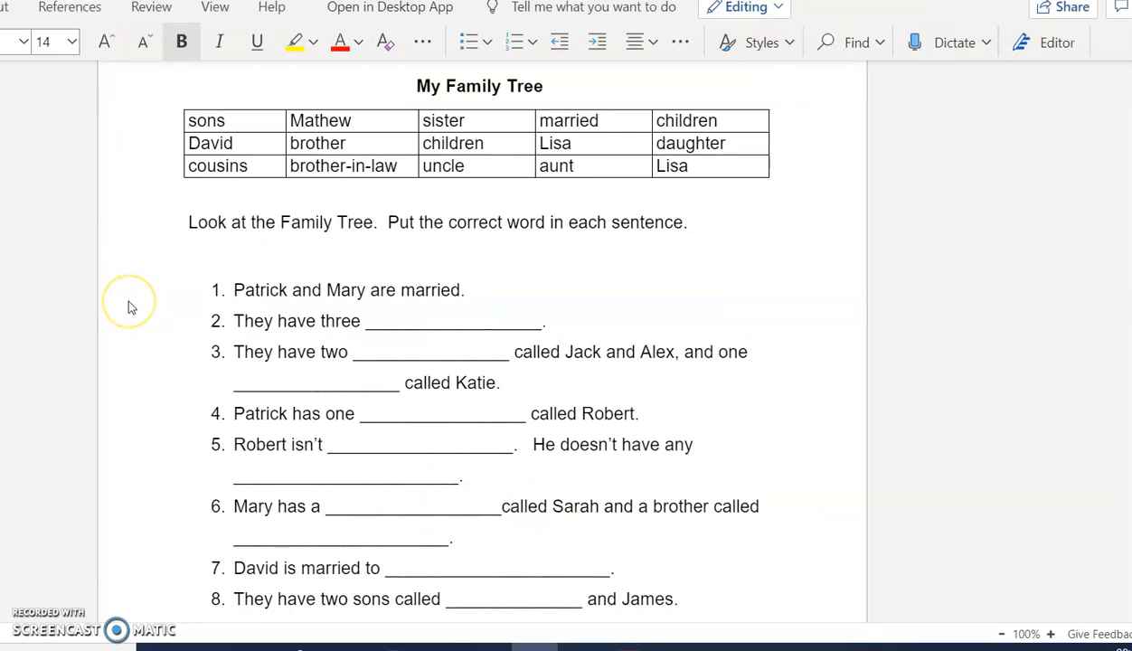
{"action": "mouse_move", "coordinate": [159, 288]}
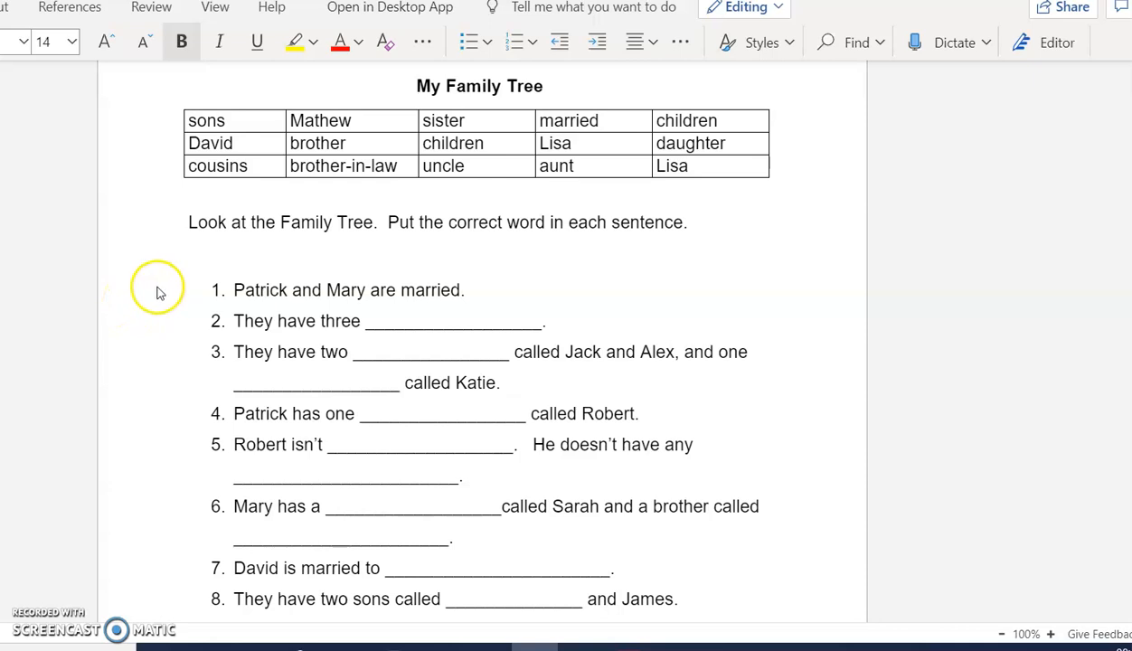
{"action": "mouse_move", "coordinate": [352, 250]}
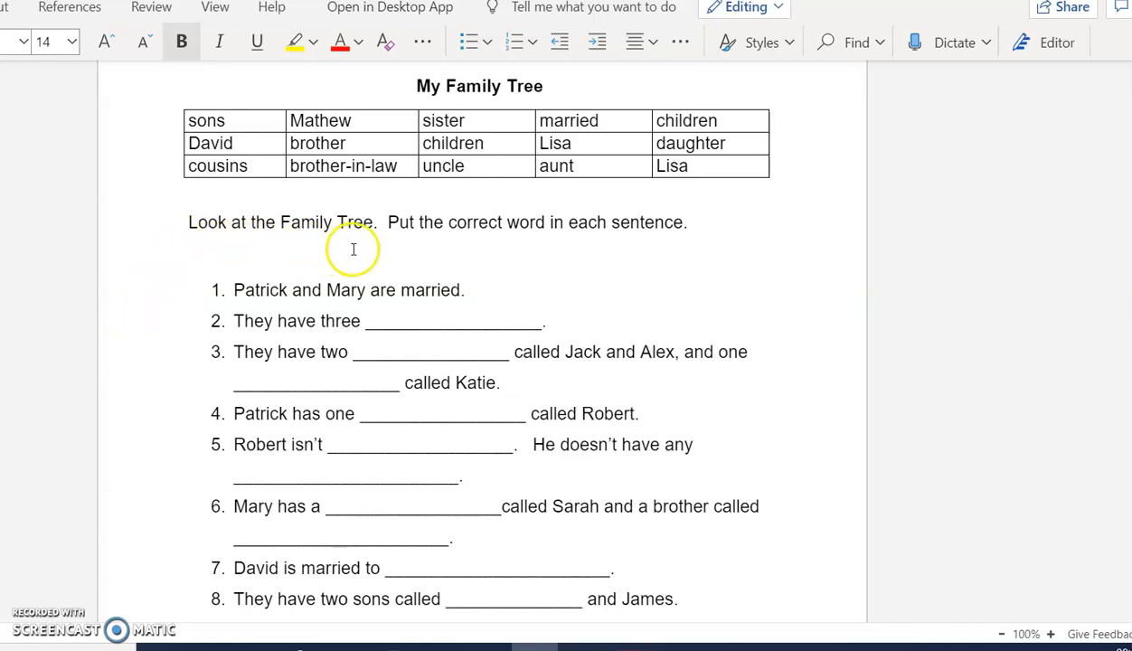
{"action": "mouse_move", "coordinate": [470, 242]}
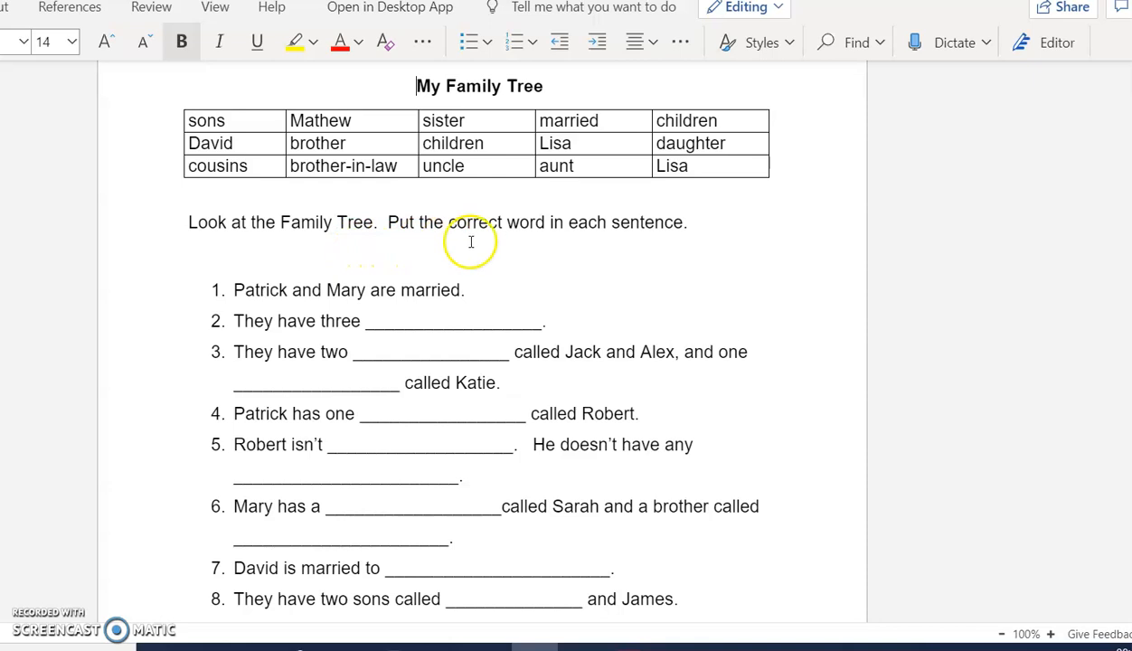
{"action": "mouse_move", "coordinate": [606, 258]}
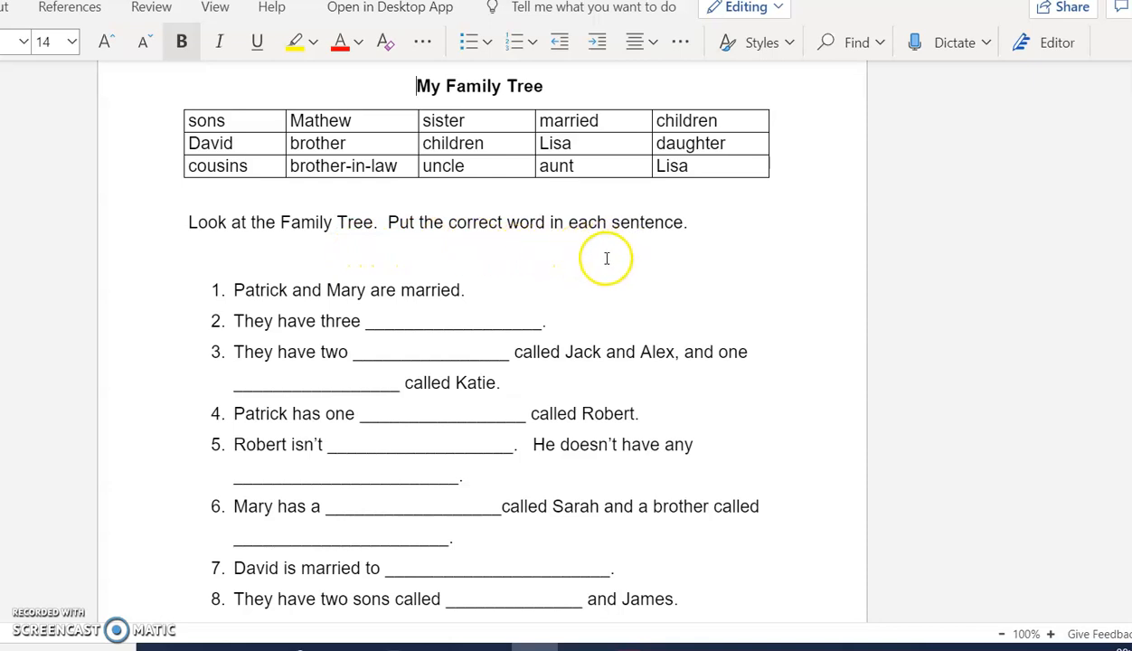
{"action": "mouse_move", "coordinate": [661, 418]}
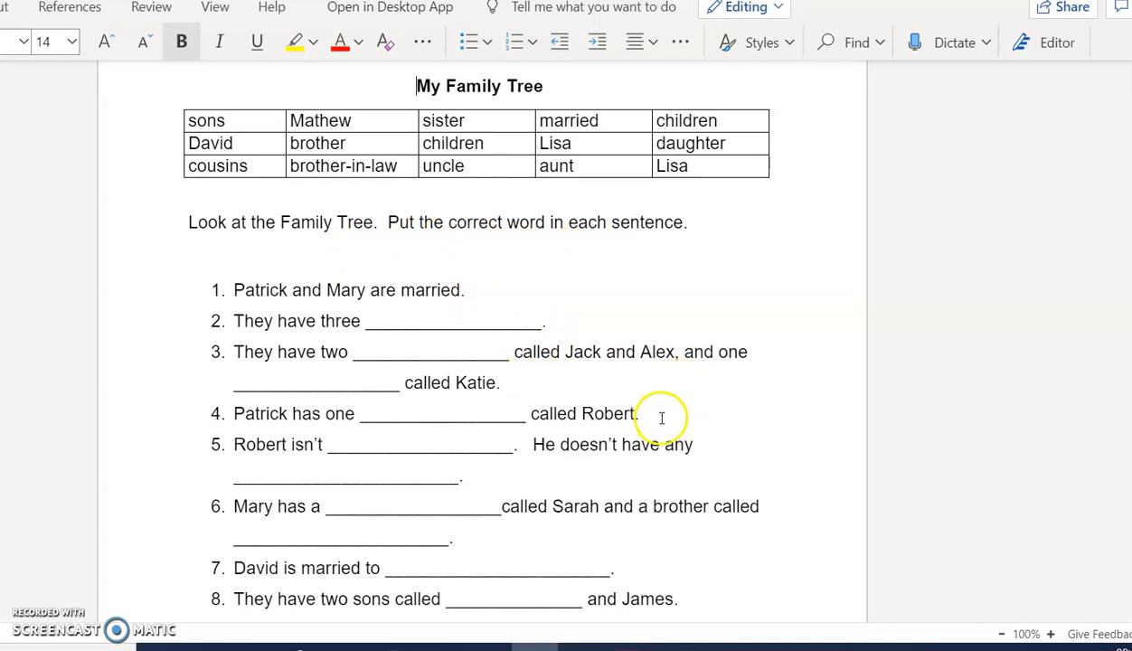
{"action": "mouse_move", "coordinate": [723, 454]}
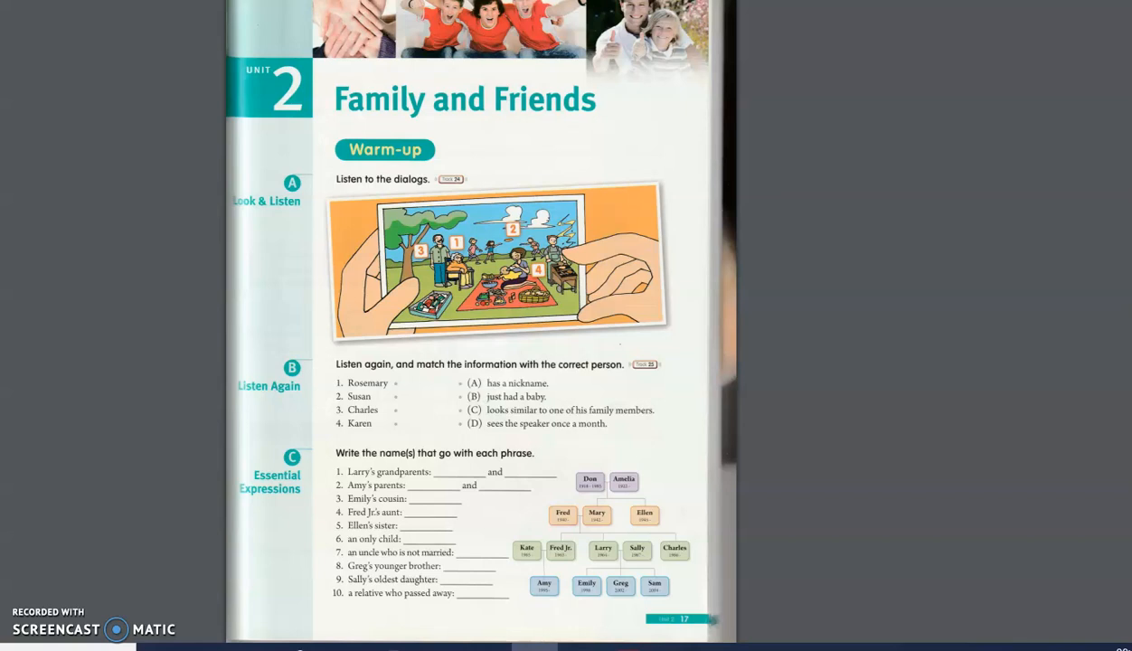
{"action": "mouse_move", "coordinate": [376, 131]}
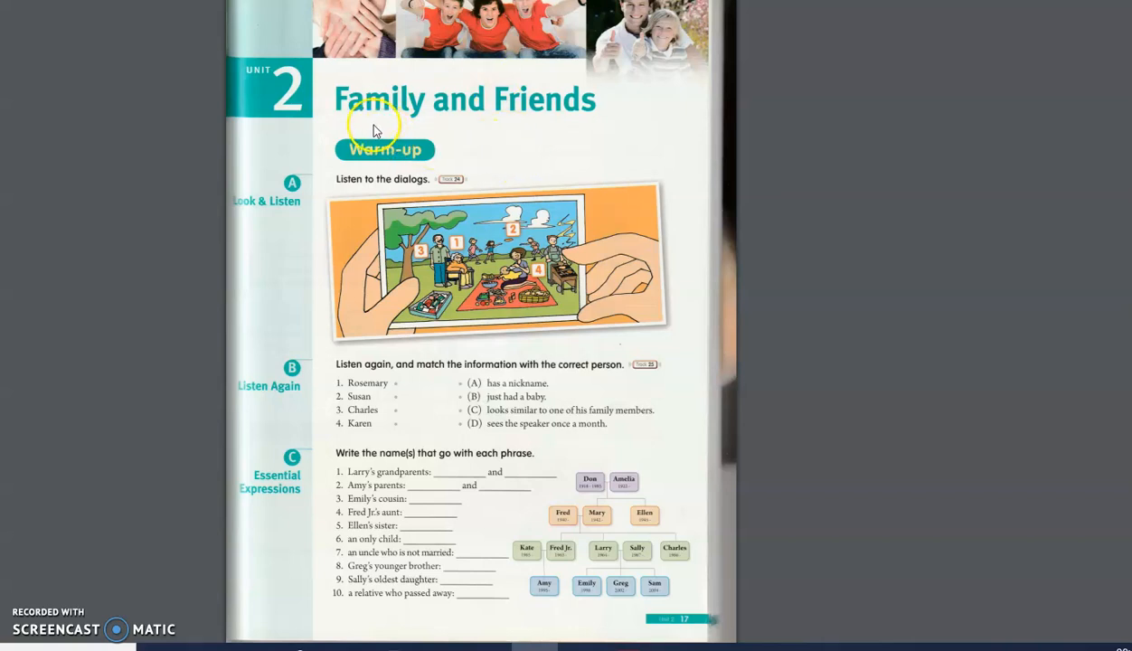
{"action": "mouse_move", "coordinate": [488, 131]}
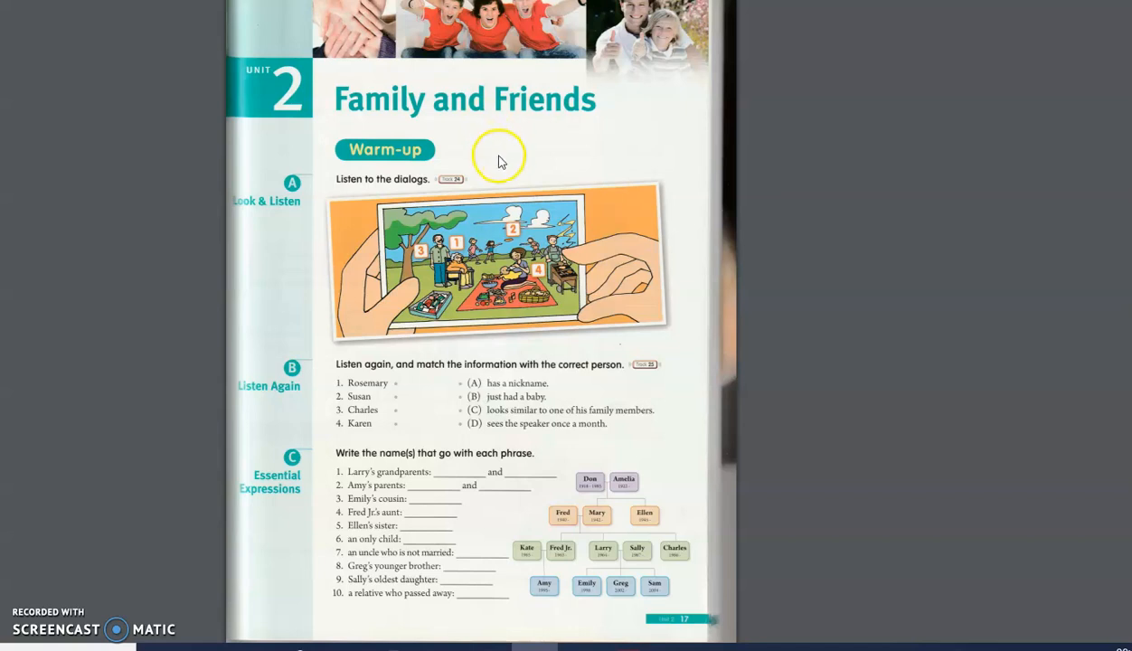
{"action": "mouse_move", "coordinate": [581, 323]}
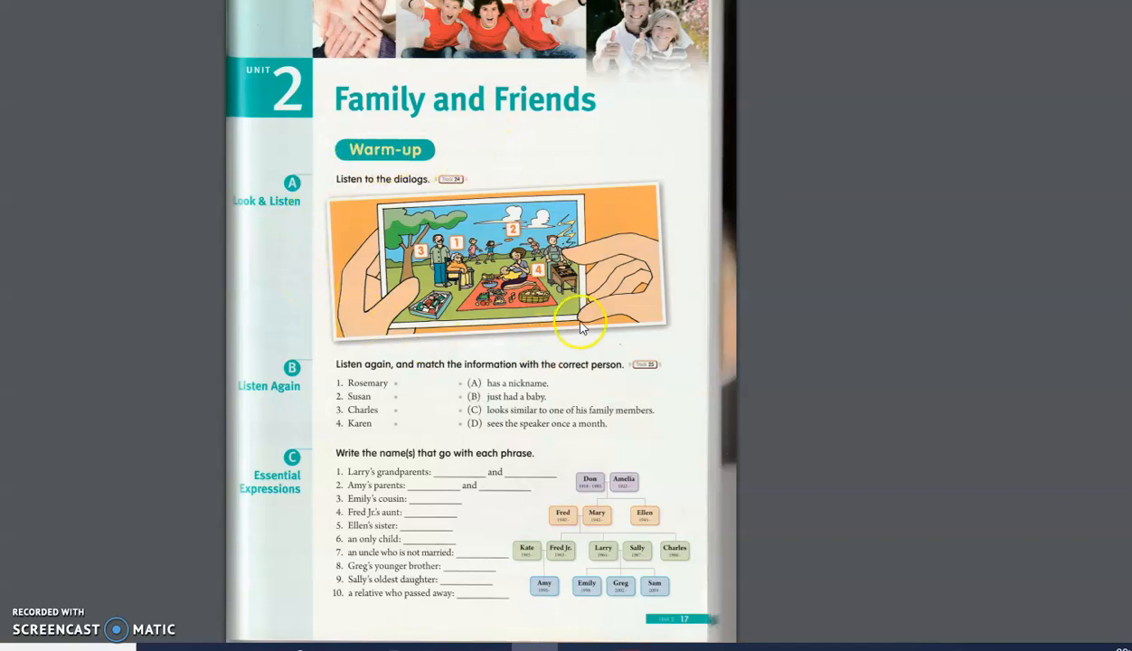
{"action": "mouse_move", "coordinate": [502, 324]}
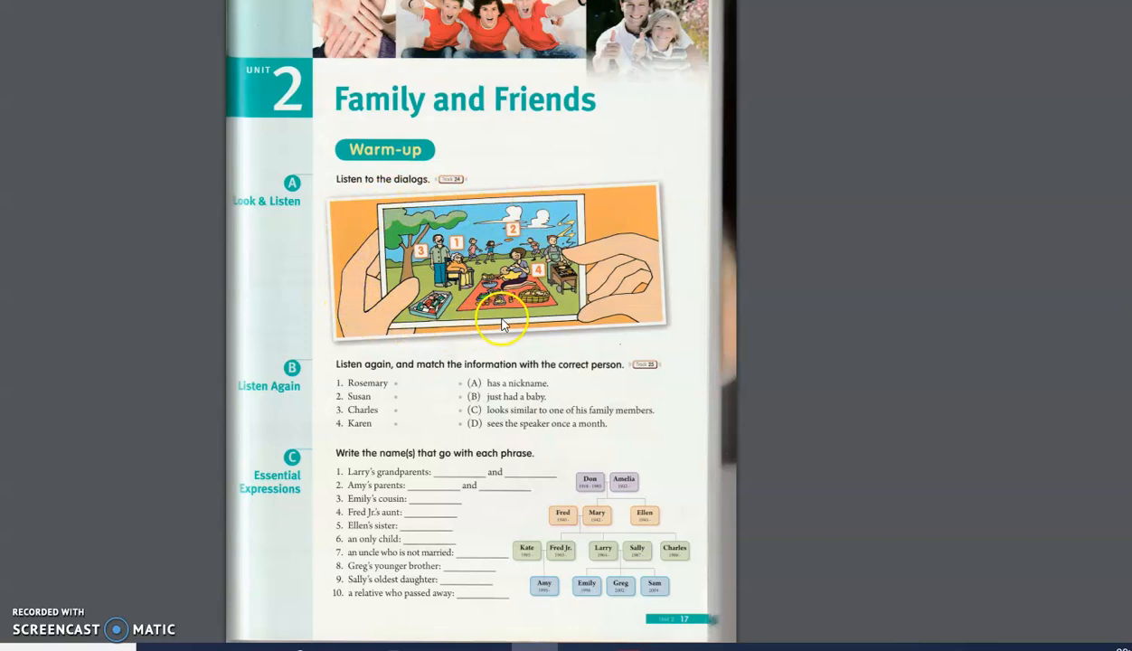
{"action": "mouse_move", "coordinate": [369, 378]}
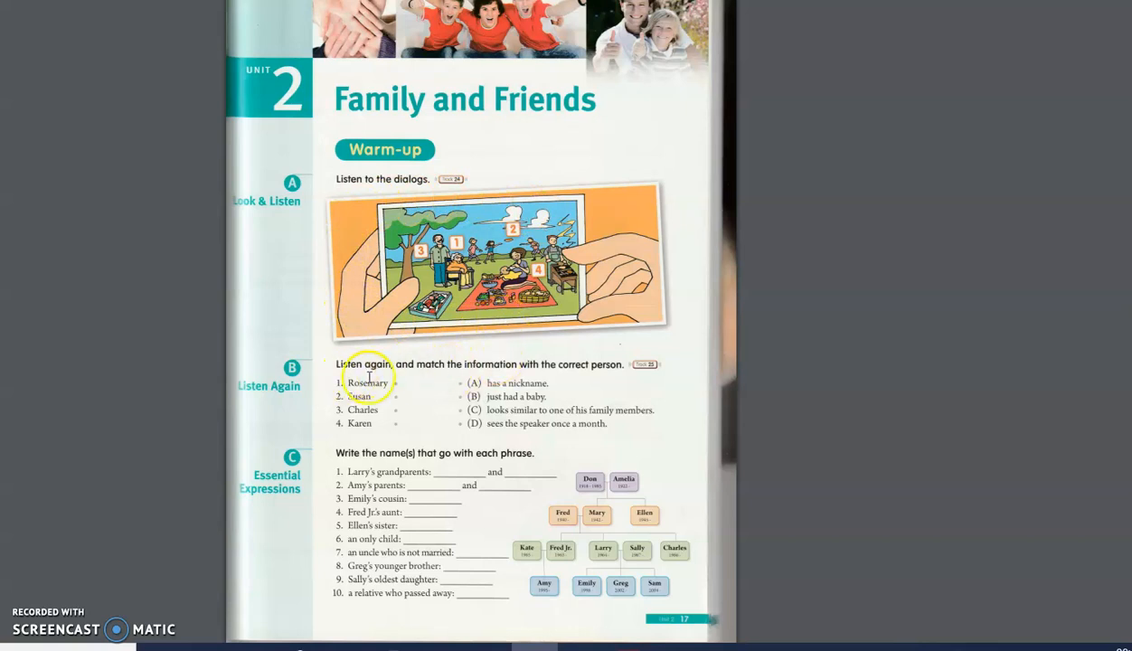
{"action": "mouse_move", "coordinate": [489, 374]}
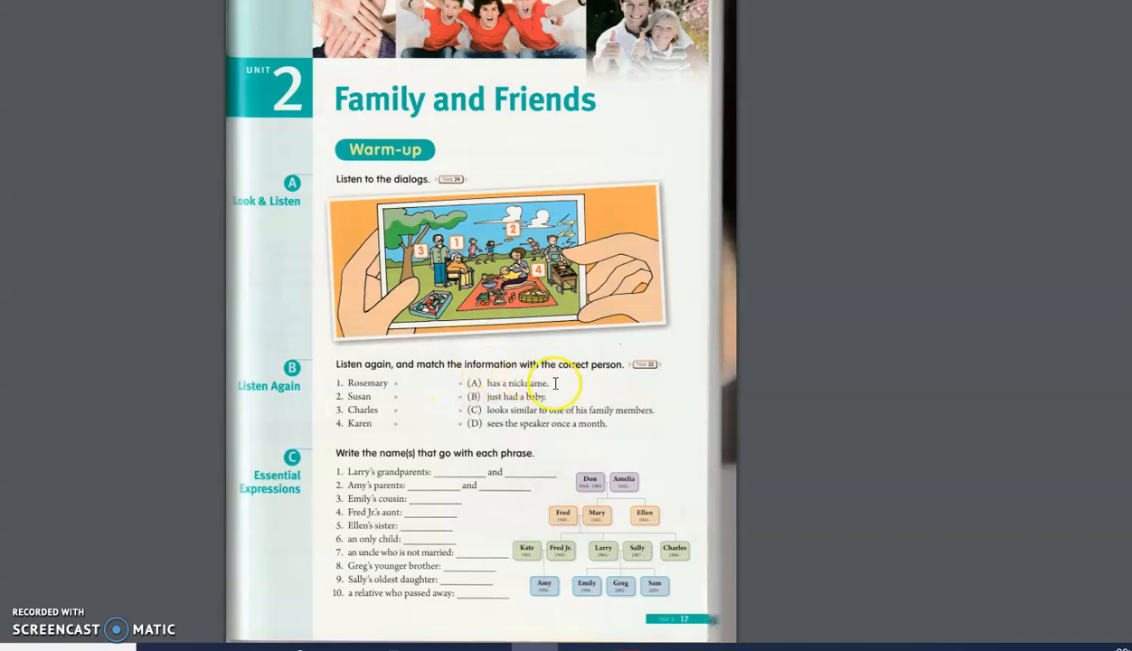
{"action": "mouse_move", "coordinate": [601, 378]}
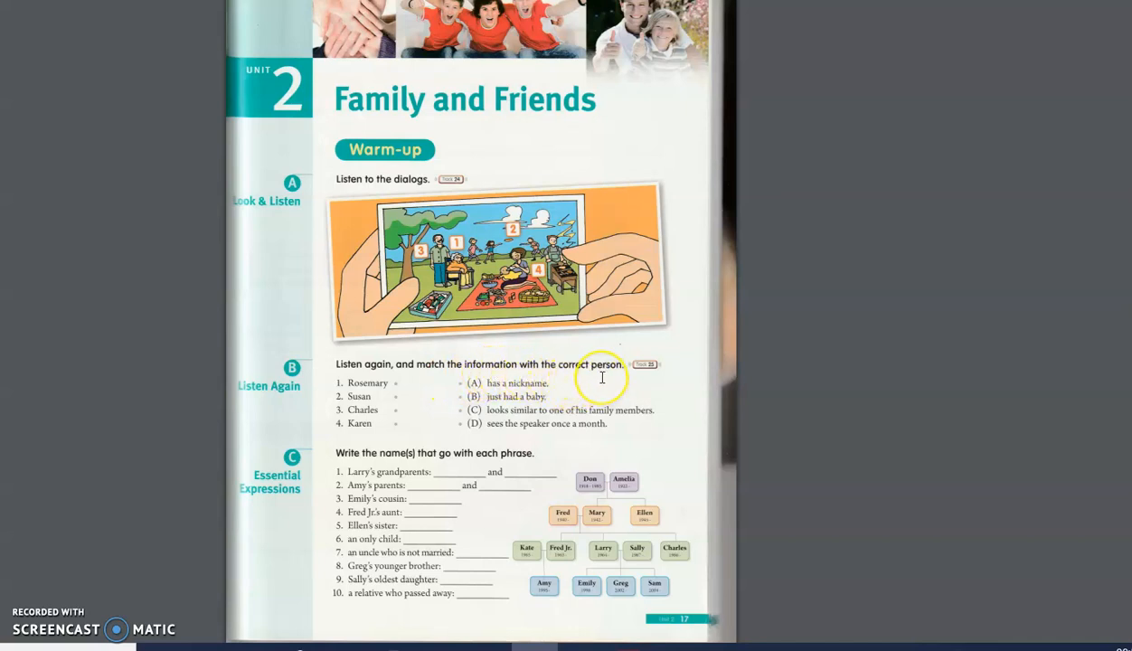
{"action": "mouse_move", "coordinate": [602, 378]}
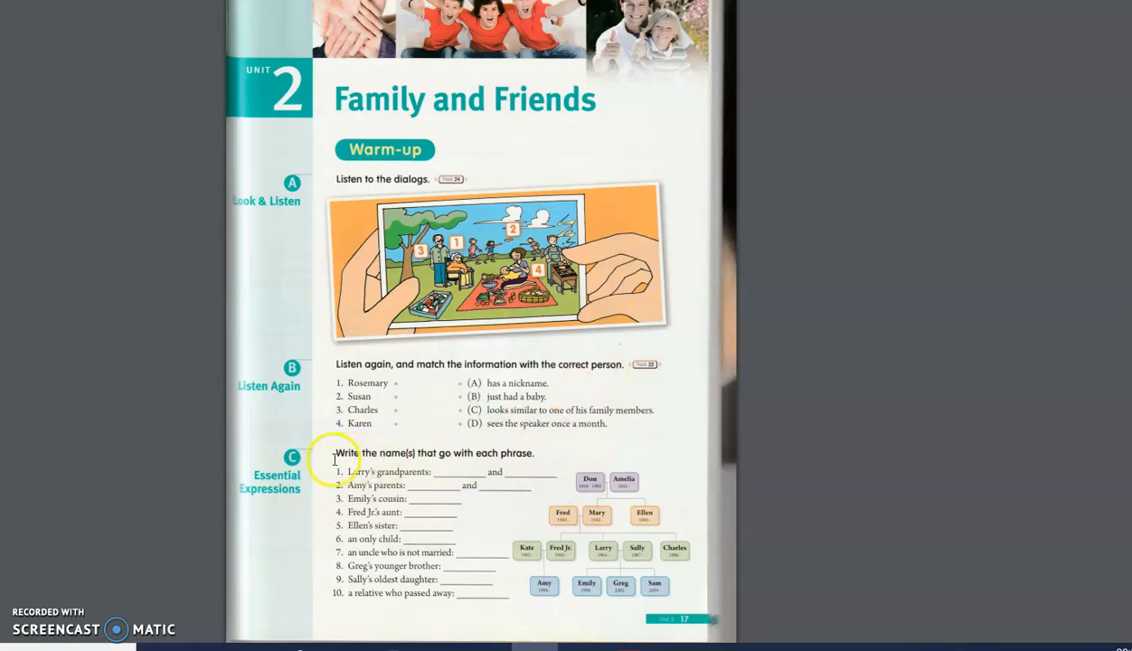
{"action": "mouse_move", "coordinate": [615, 475]}
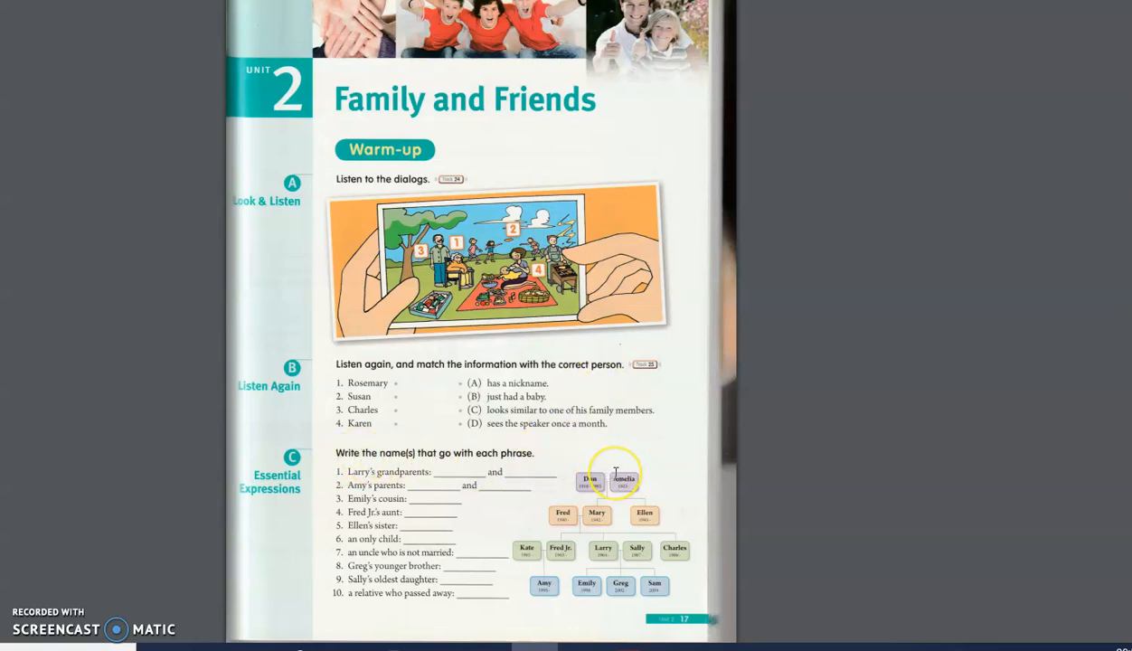
{"action": "mouse_move", "coordinate": [673, 491]}
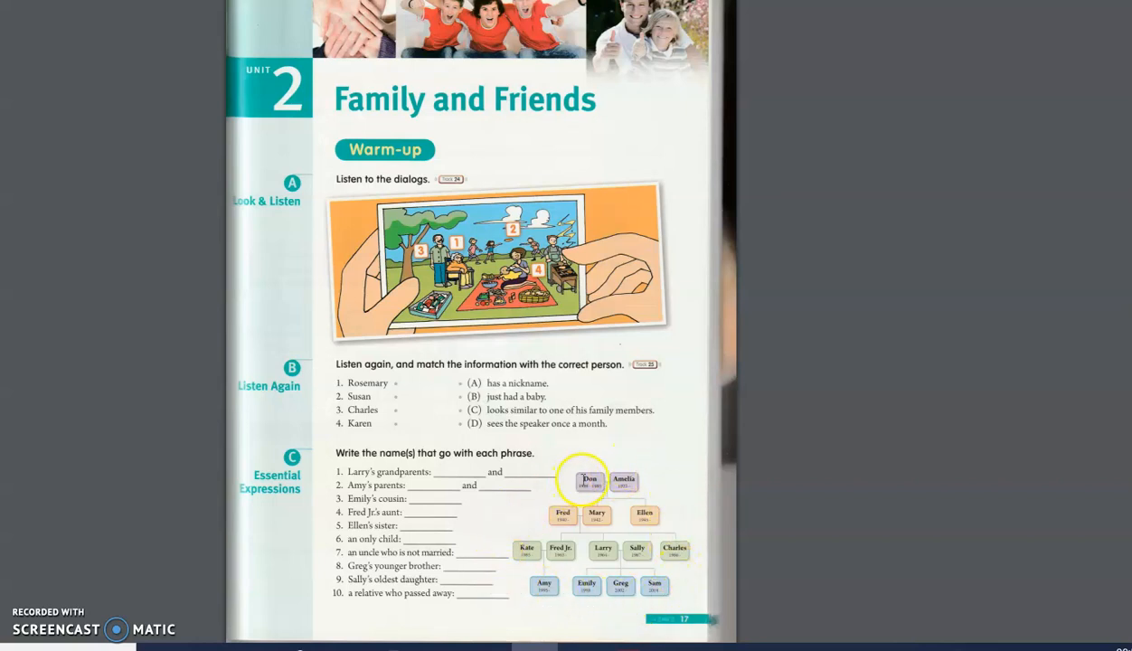
{"action": "mouse_move", "coordinate": [479, 624]}
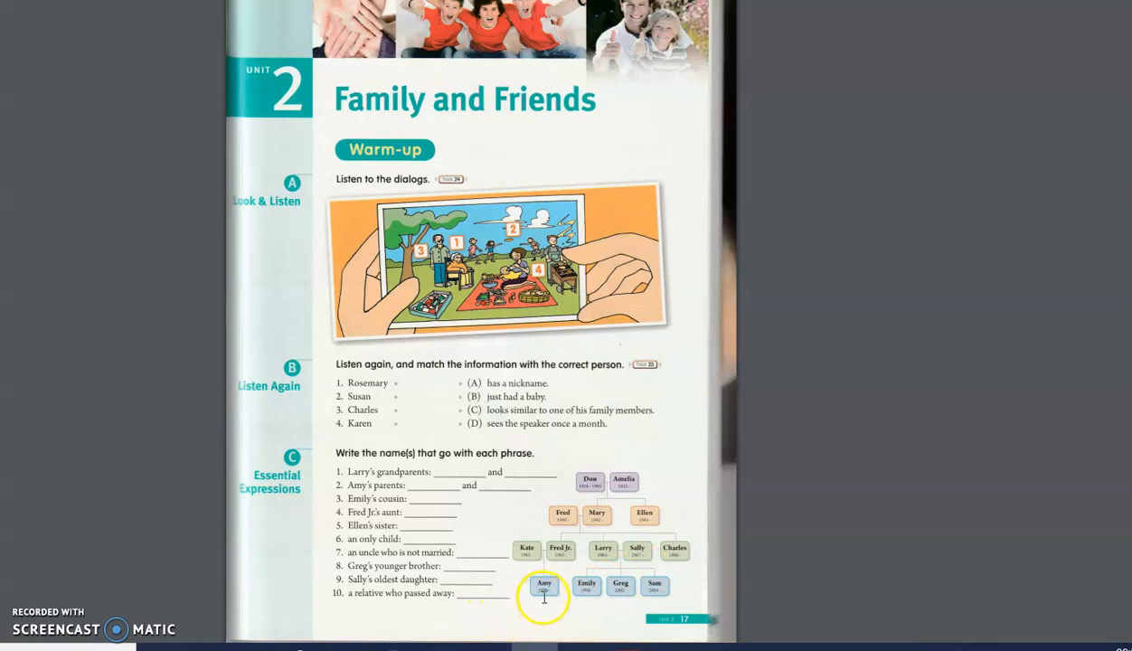
{"action": "mouse_move", "coordinate": [586, 597]}
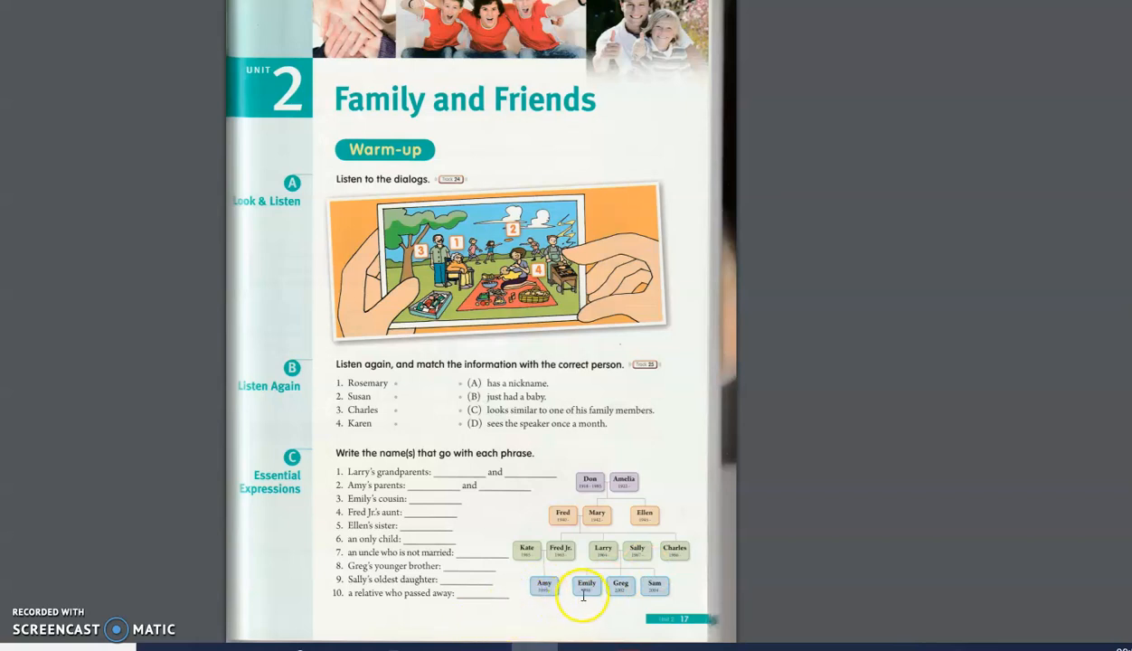
{"action": "mouse_move", "coordinate": [655, 586]}
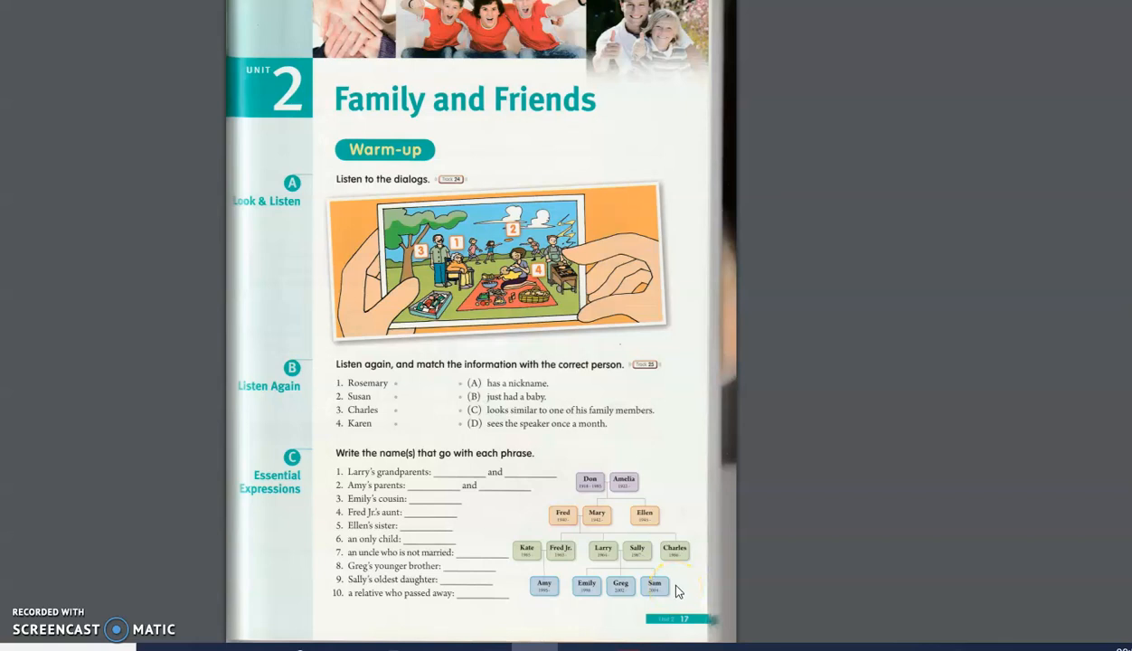
{"action": "mouse_move", "coordinate": [679, 591]}
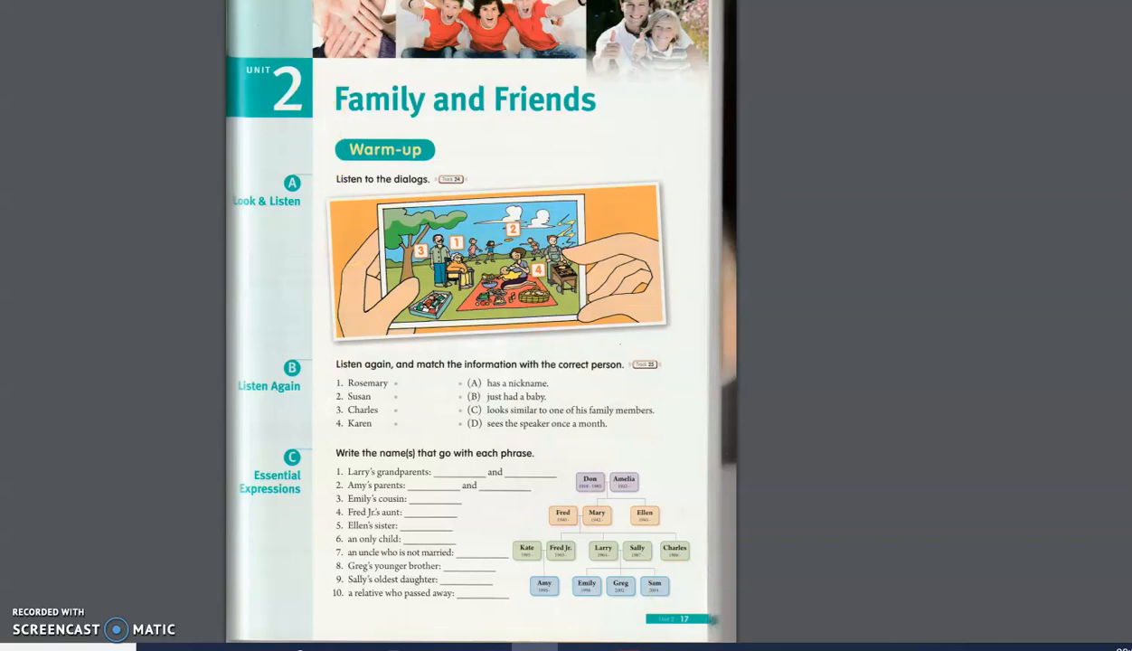
Scroll down to the scanned 'Short Dialogs' page with three listening dialogs
{"action": "scroll", "scroll_direction": "down", "scroll_amount": 3}
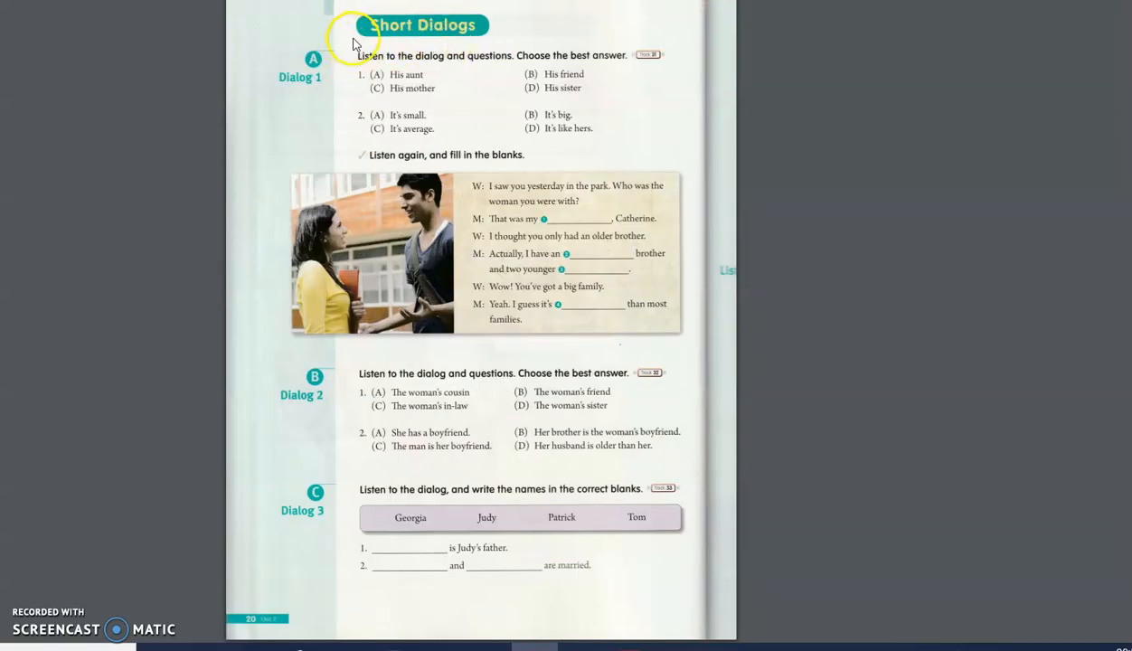
{"action": "mouse_move", "coordinate": [466, 63]}
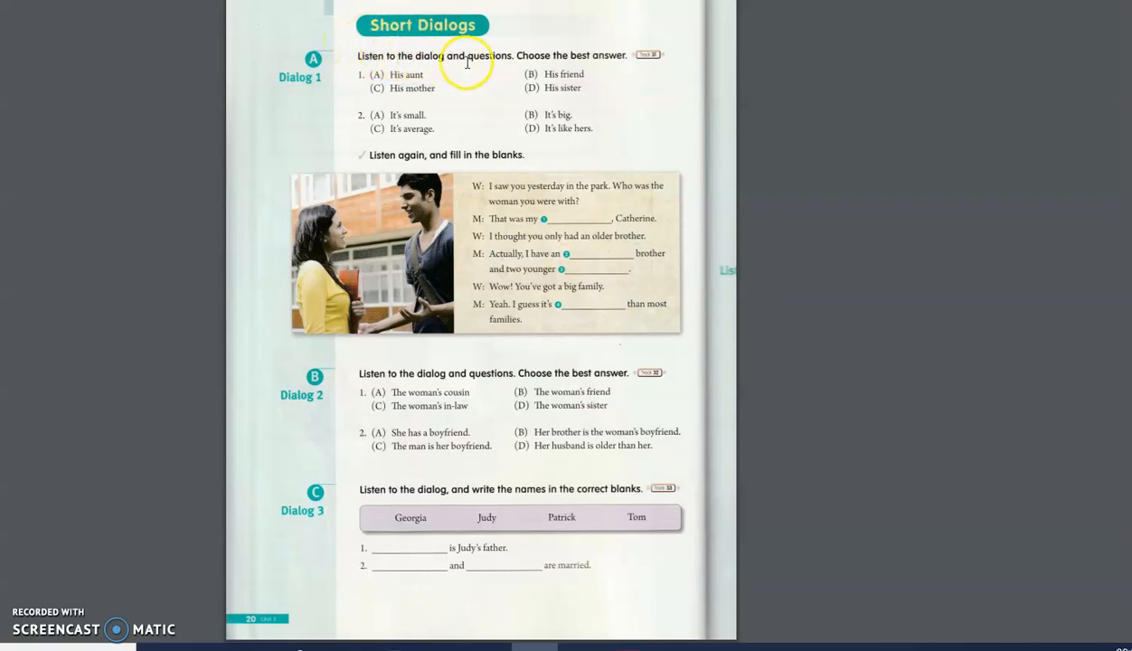
{"action": "mouse_move", "coordinate": [548, 61]}
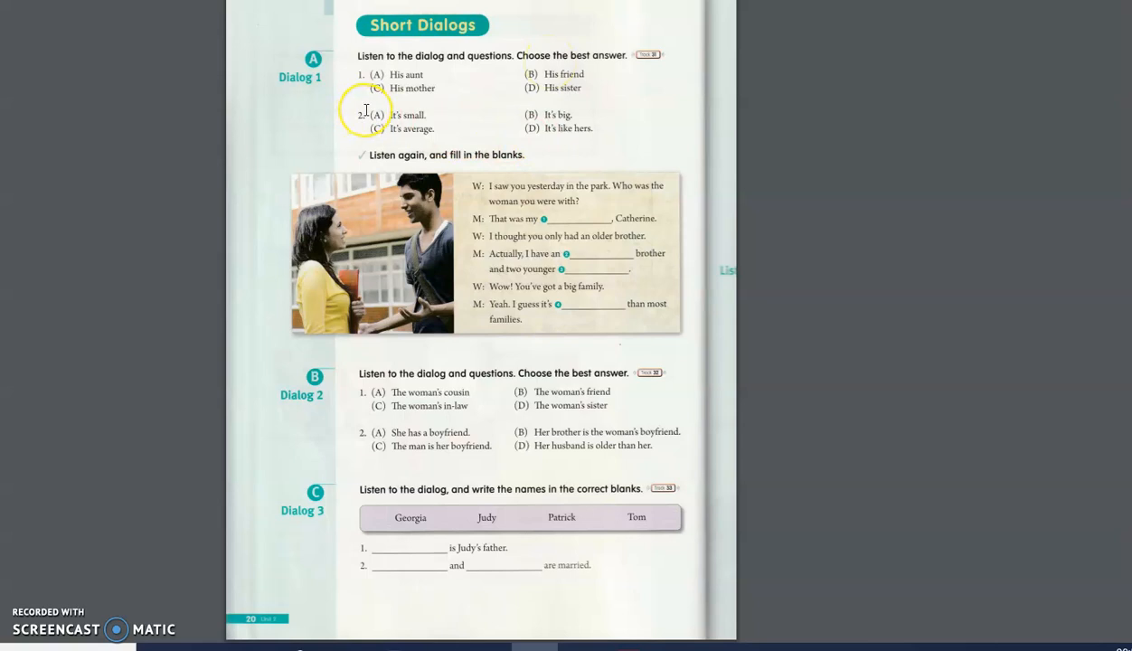
{"action": "mouse_move", "coordinate": [396, 166]}
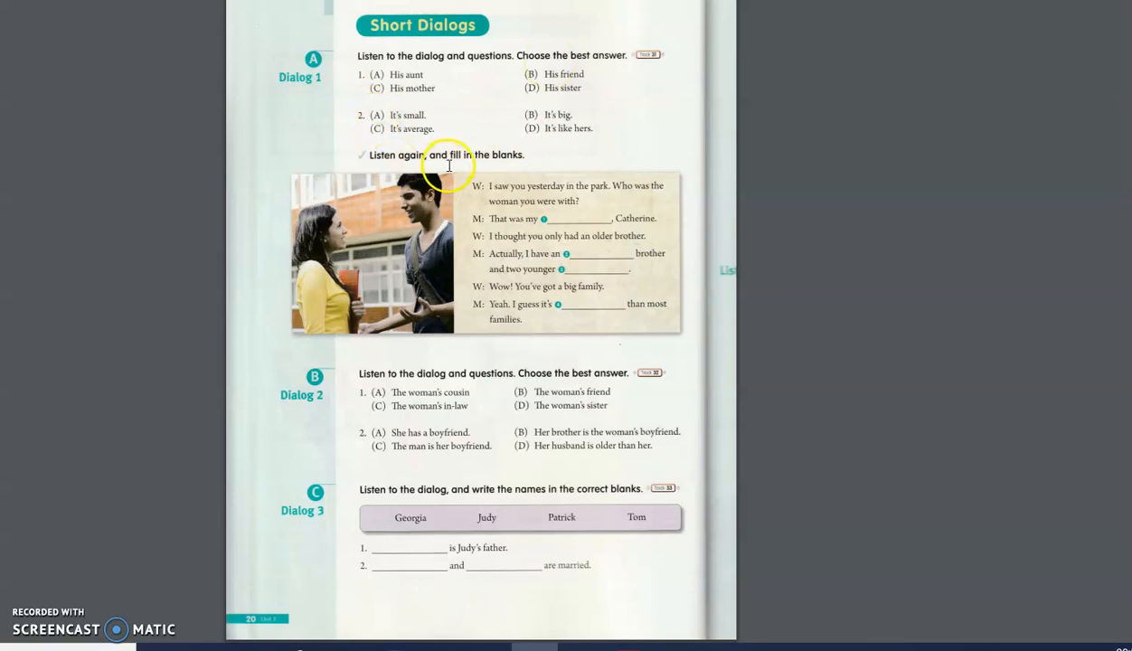
{"action": "mouse_move", "coordinate": [660, 285]}
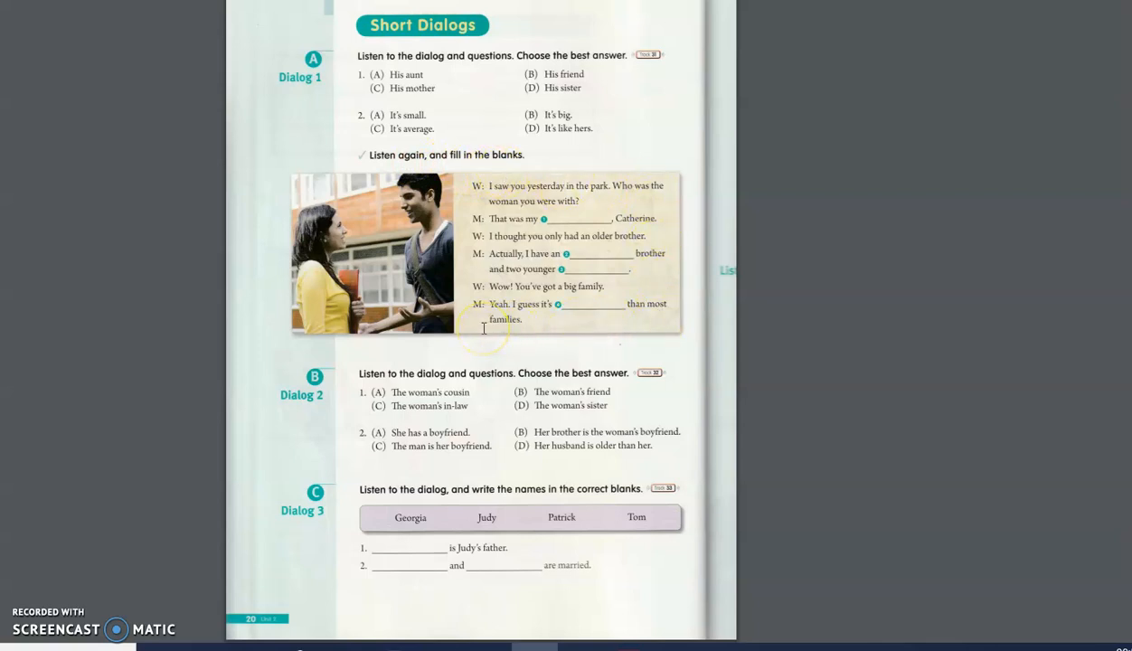
{"action": "mouse_move", "coordinate": [658, 407]}
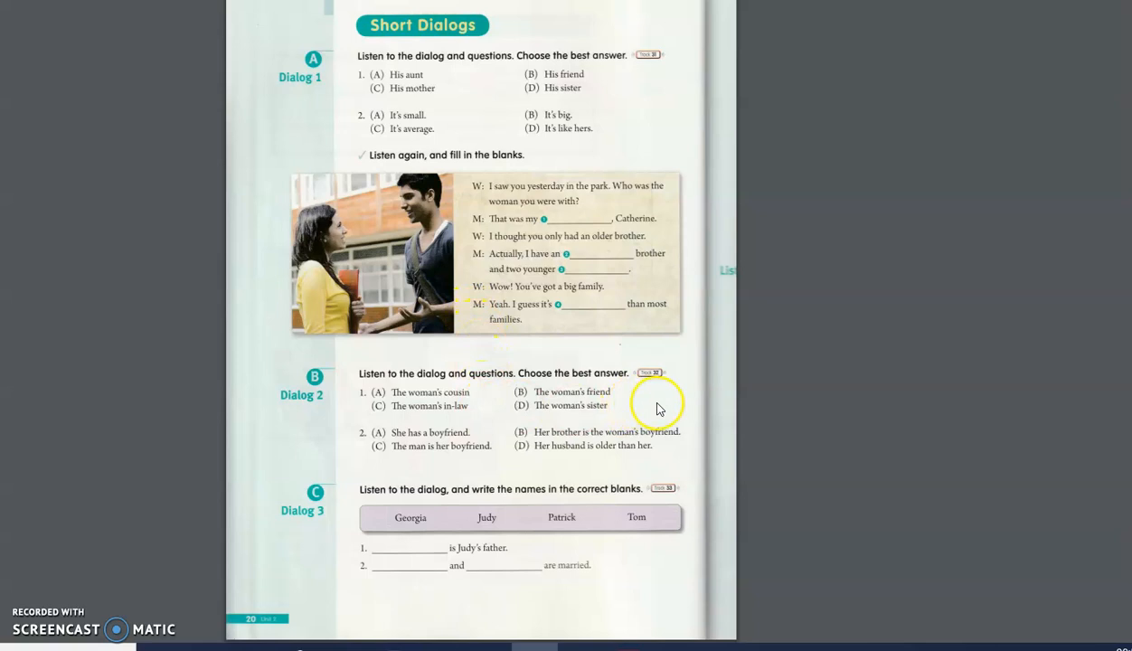
{"action": "mouse_move", "coordinate": [446, 392]}
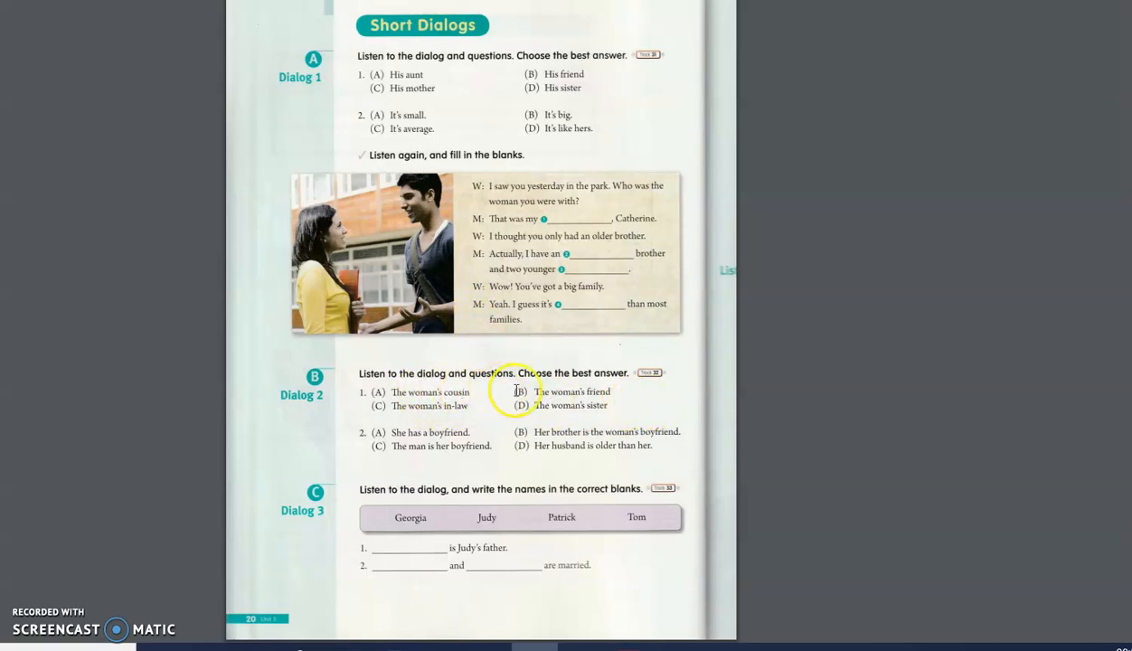
{"action": "mouse_move", "coordinate": [538, 378]}
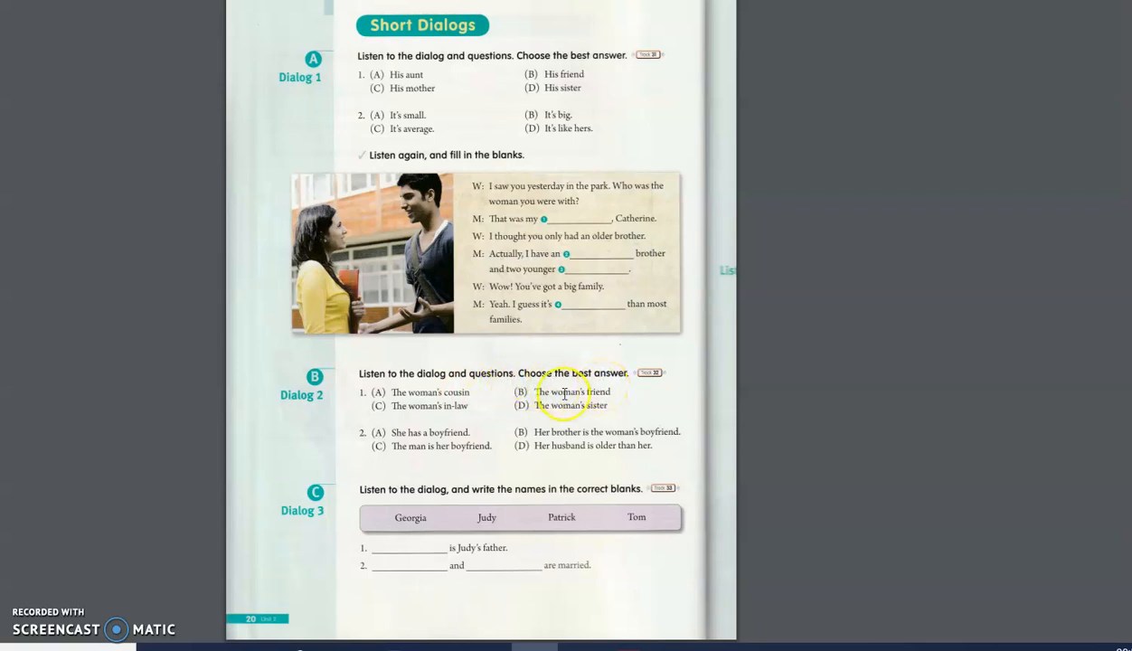
{"action": "mouse_move", "coordinate": [378, 501]}
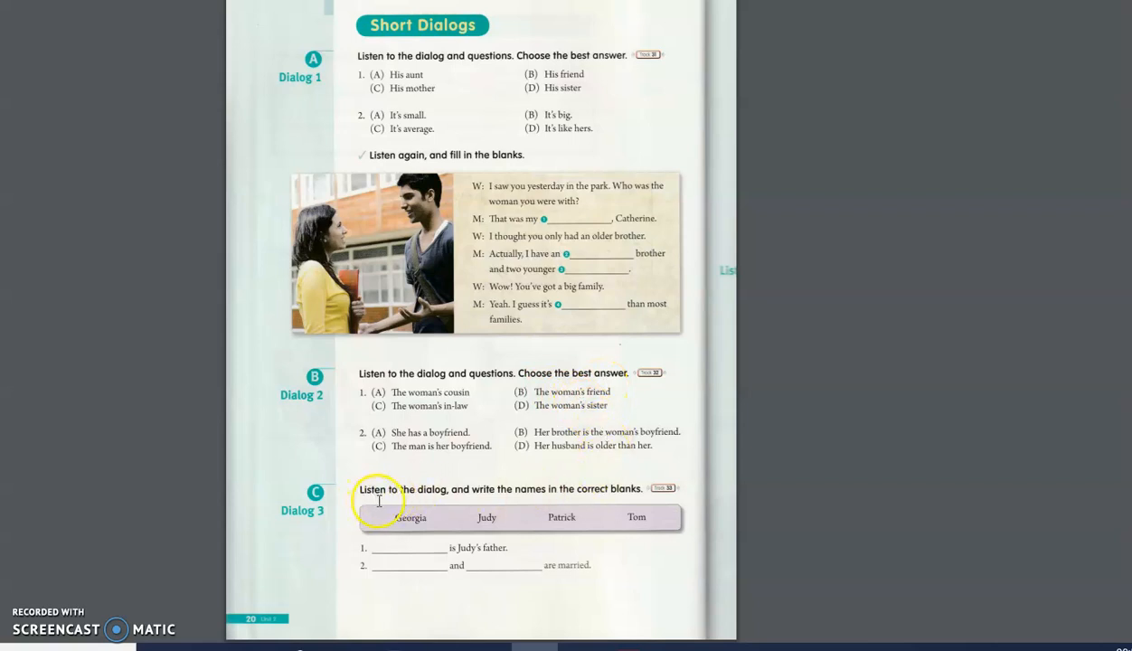
{"action": "mouse_move", "coordinate": [523, 511]}
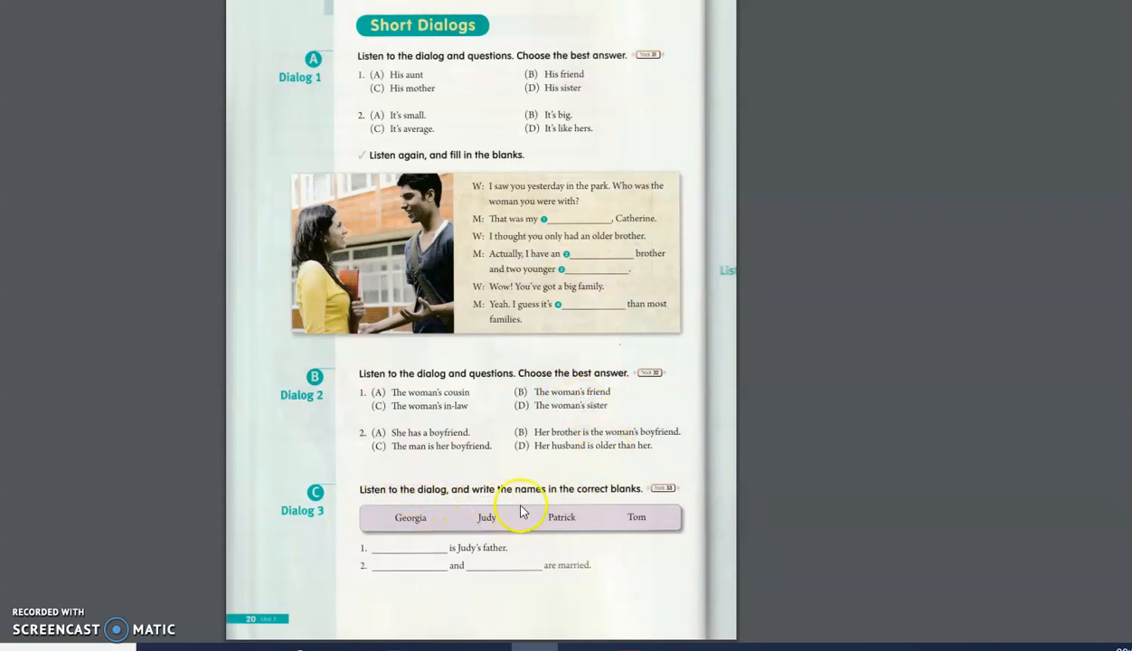
{"action": "mouse_move", "coordinate": [570, 500]}
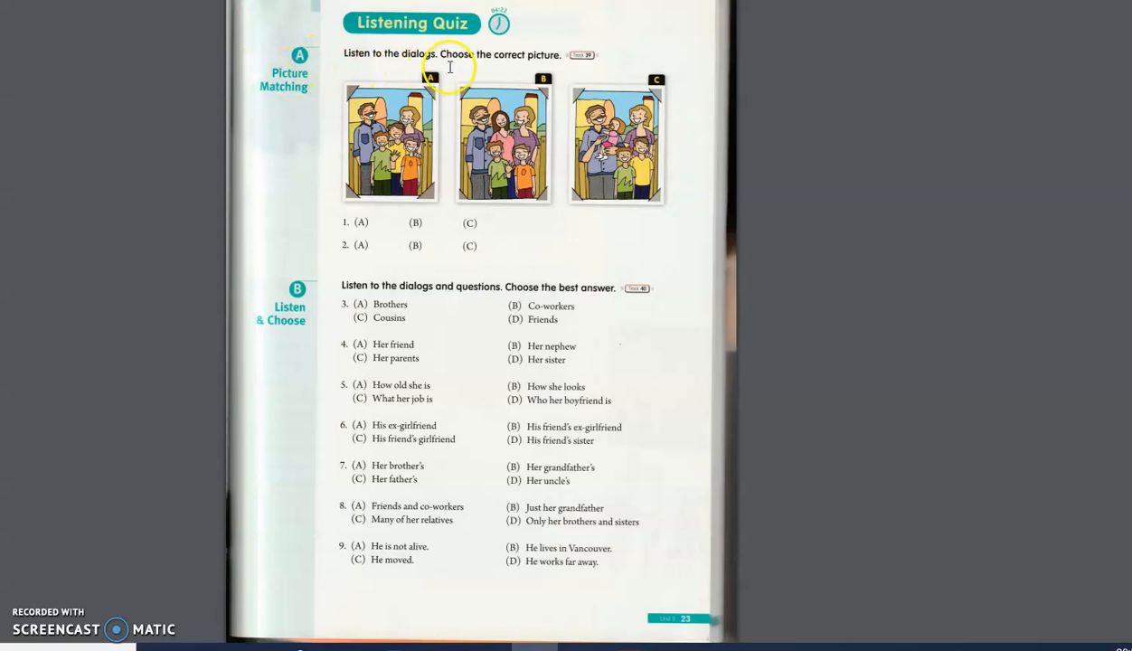
{"action": "mouse_move", "coordinate": [491, 68]}
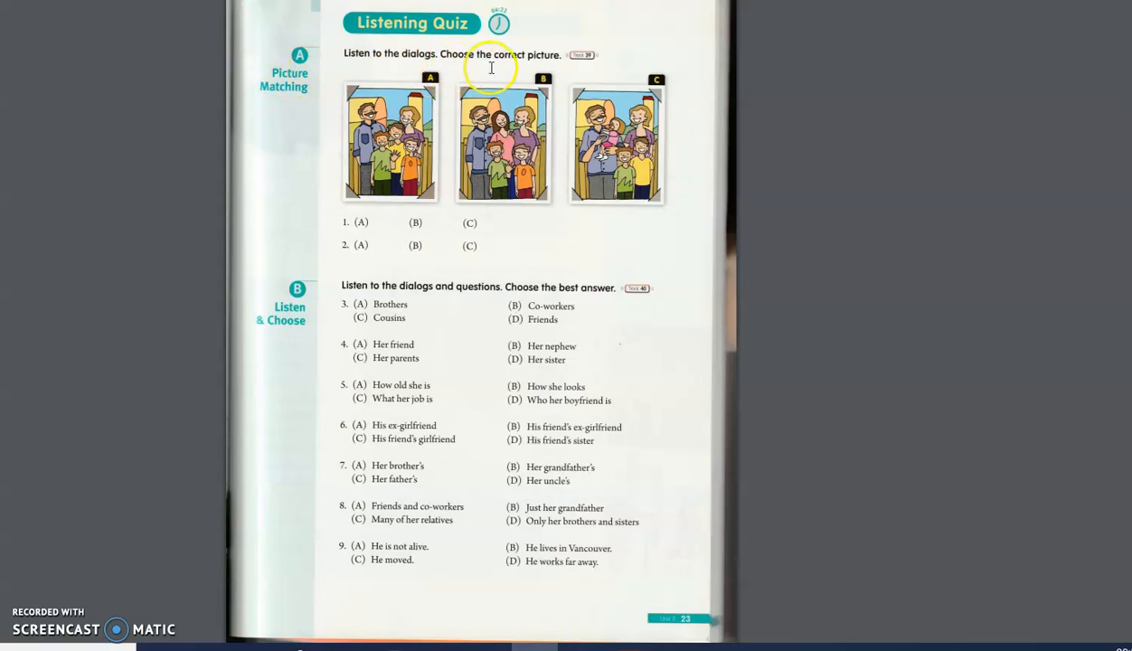
{"action": "mouse_move", "coordinate": [449, 118]}
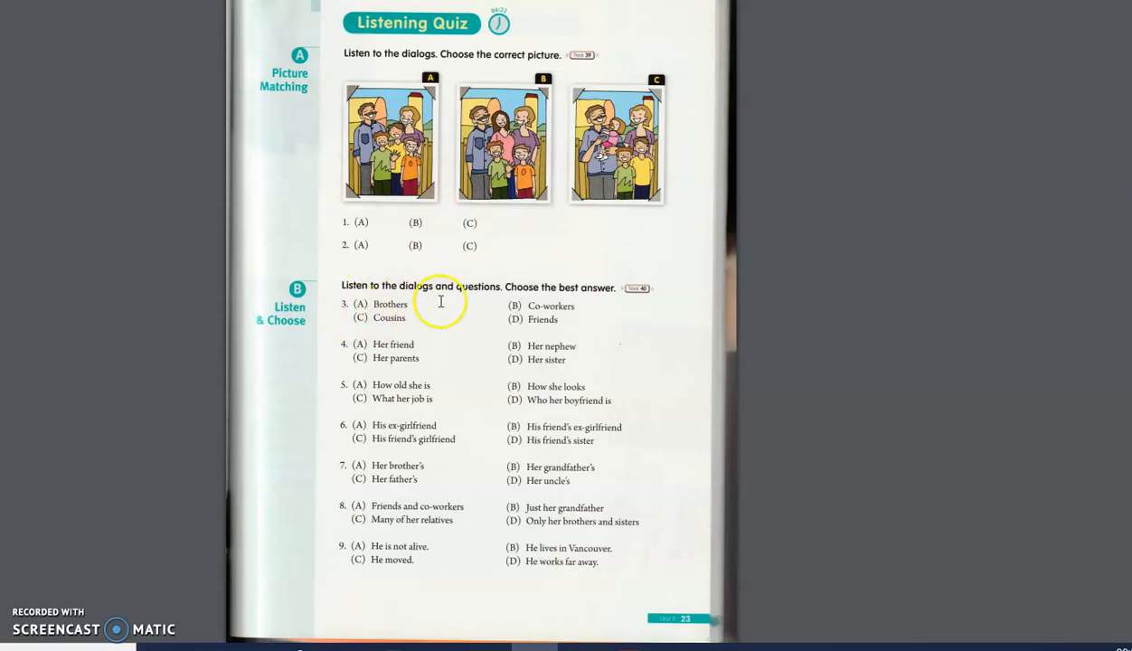
{"action": "mouse_move", "coordinate": [480, 306]}
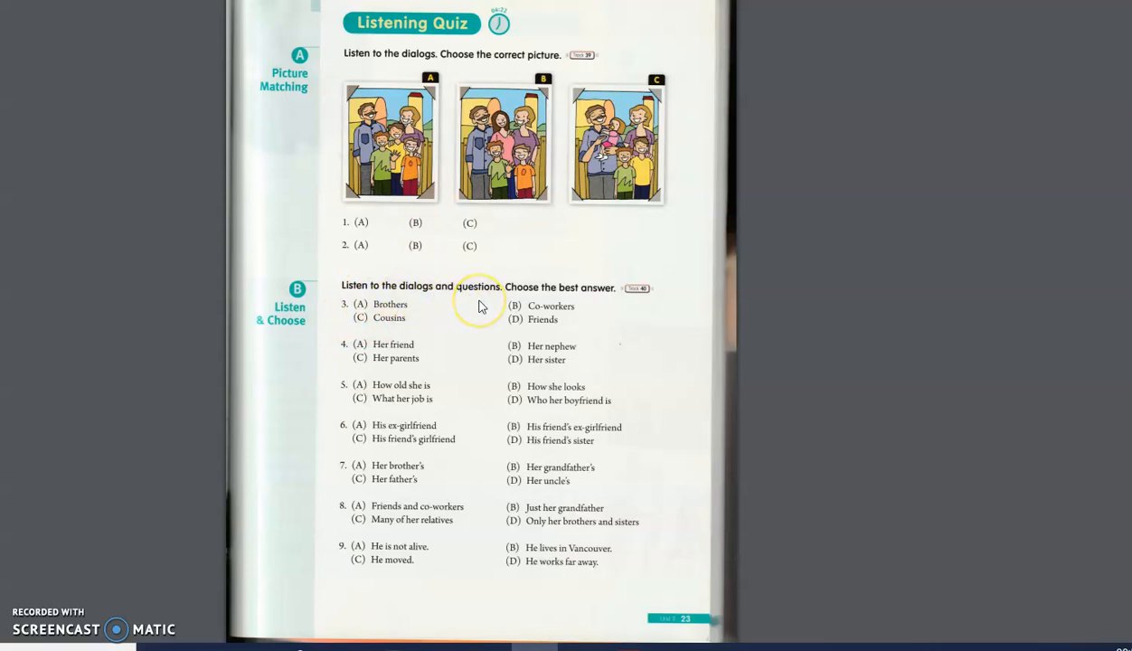
{"action": "mouse_move", "coordinate": [484, 297]}
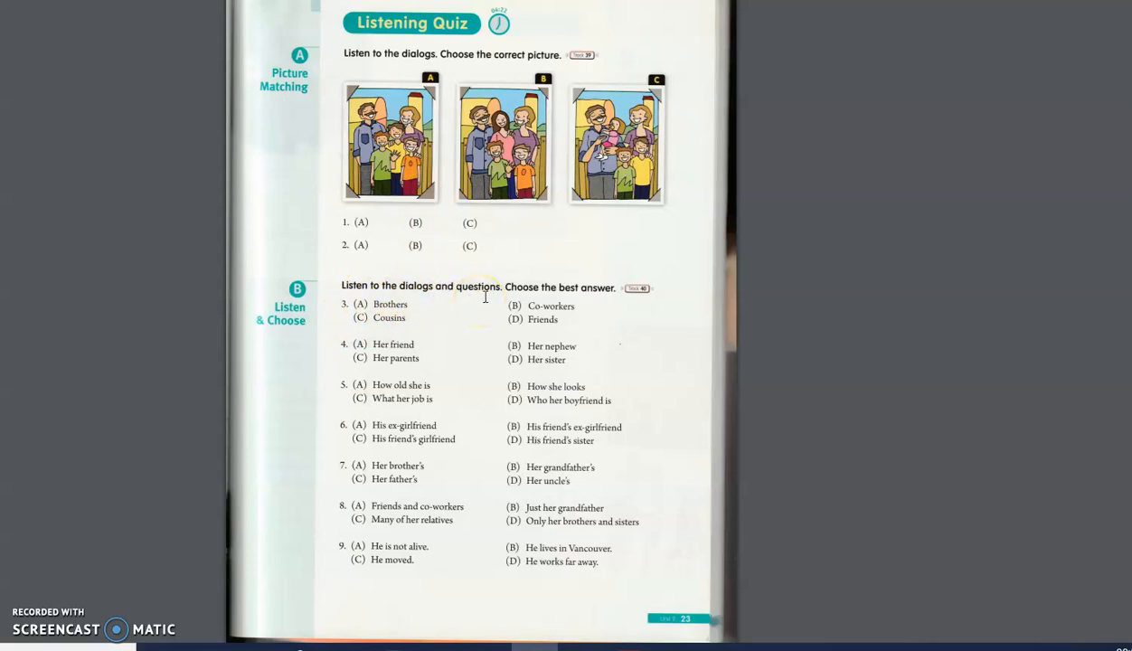